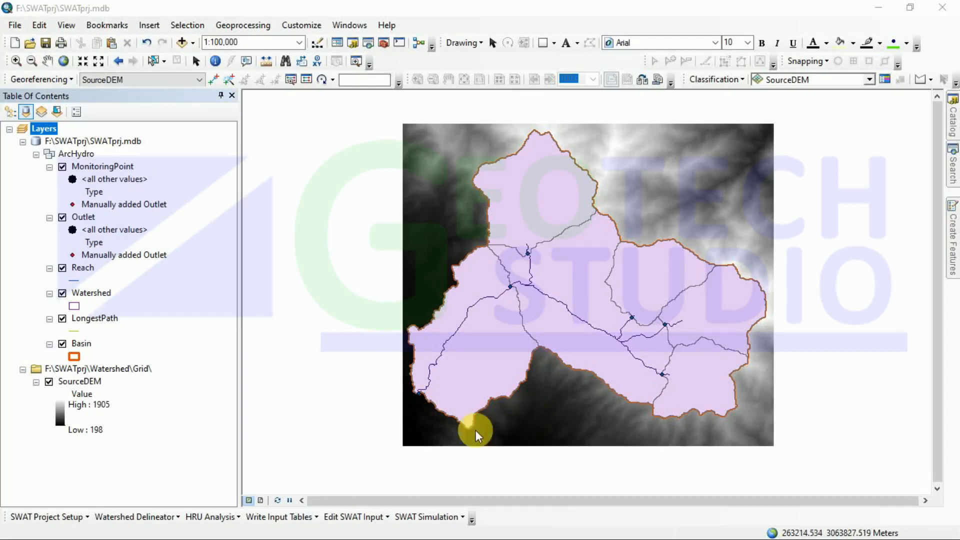
- From HRU Analysis, open Land Use/Soils/Slope Definition and select Multiple Slope on the Slope tab
left_click(211, 517)
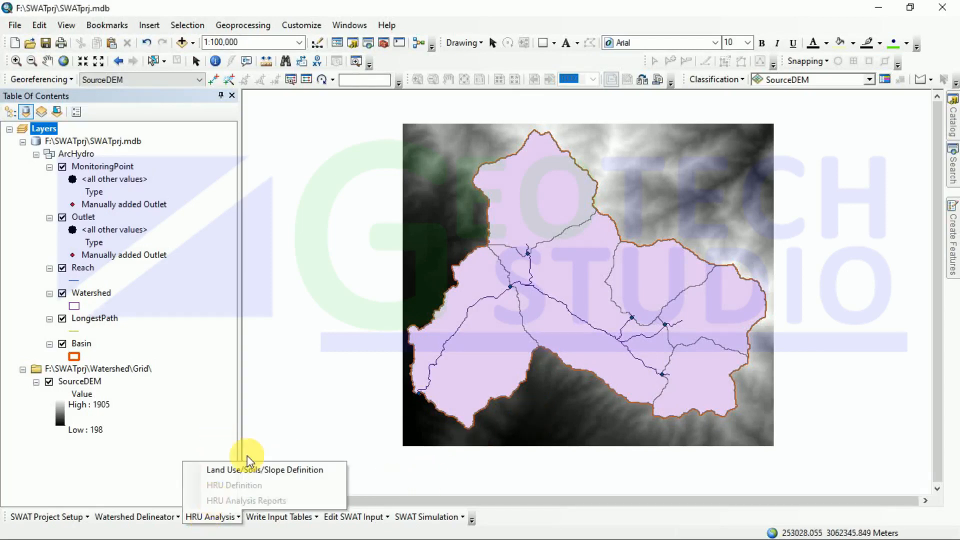
left_click(264, 469)
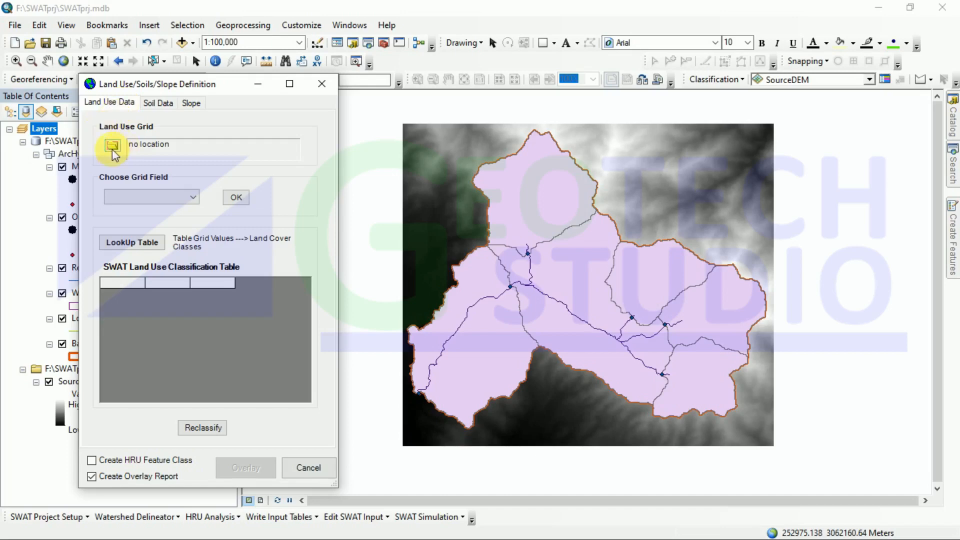
mouse_move(113, 120)
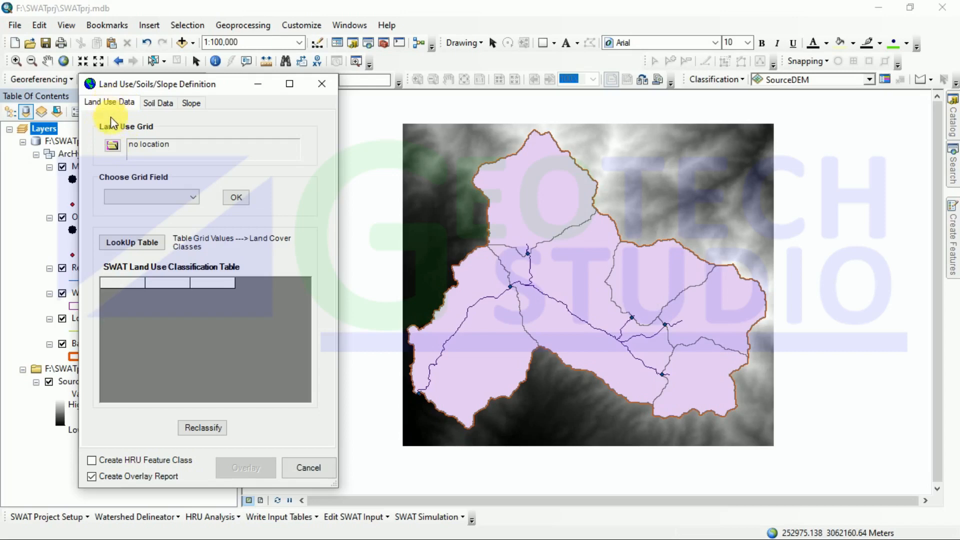
left_click(158, 102)
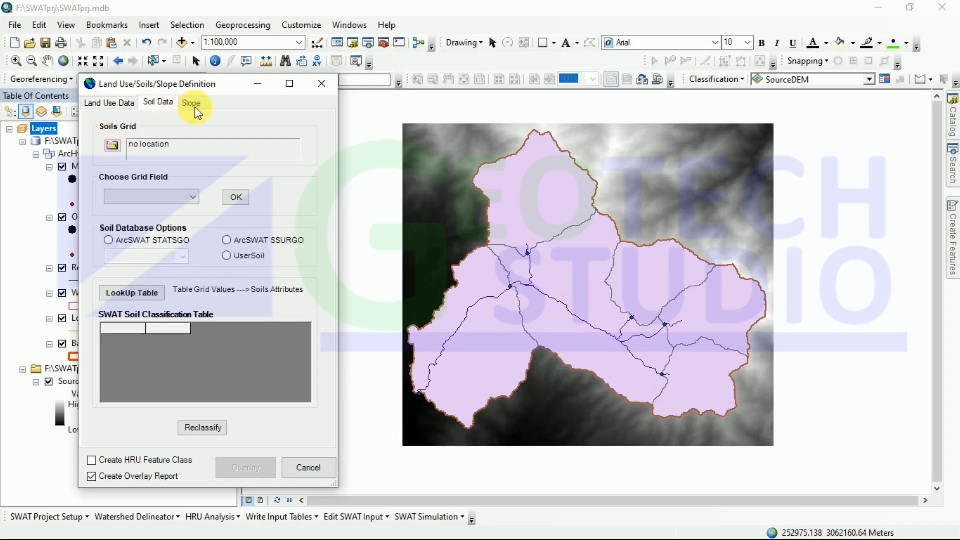
left_click(191, 102)
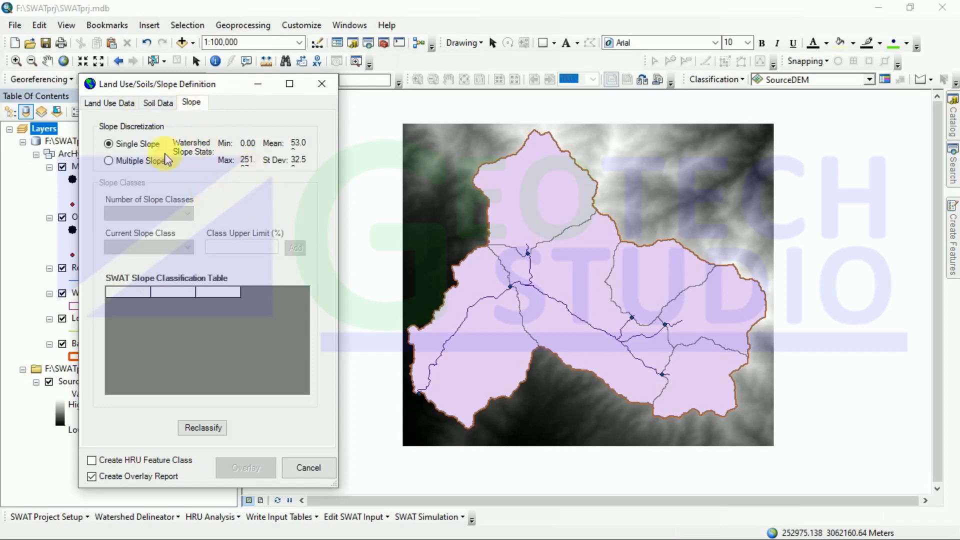
left_click(109, 160)
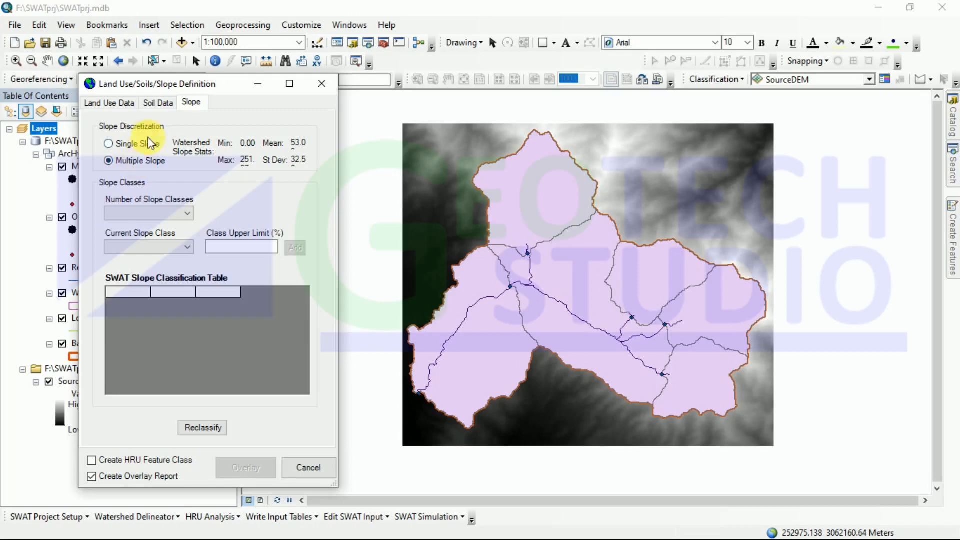
left_click(109, 102)
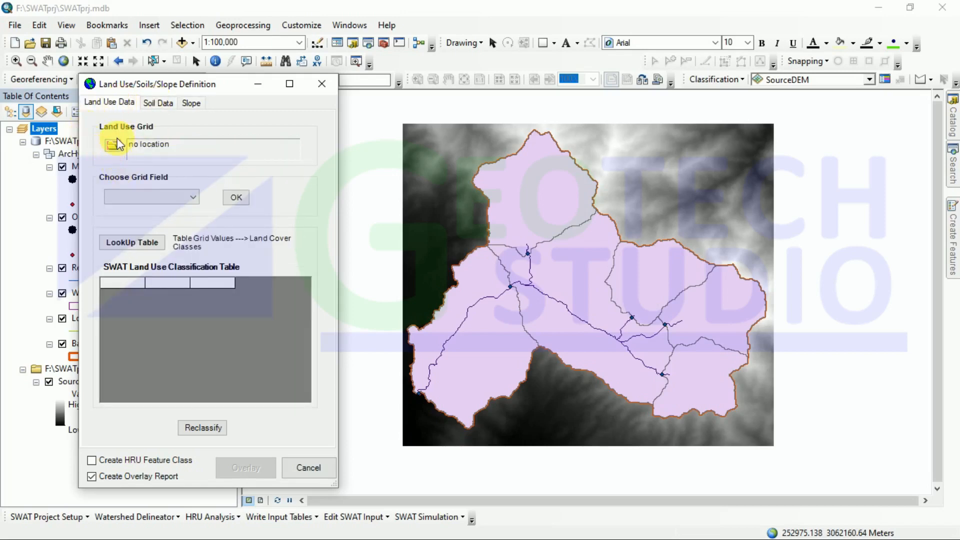
- Load faosol1.tif from disk as the land use grid, clipped to the watershed as LandUse1
left_click(114, 144)
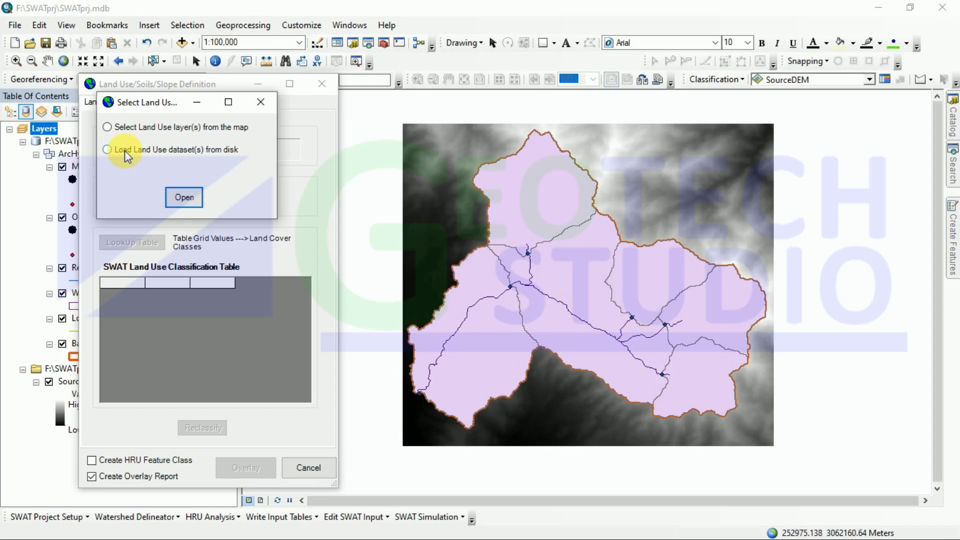
left_click(107, 149)
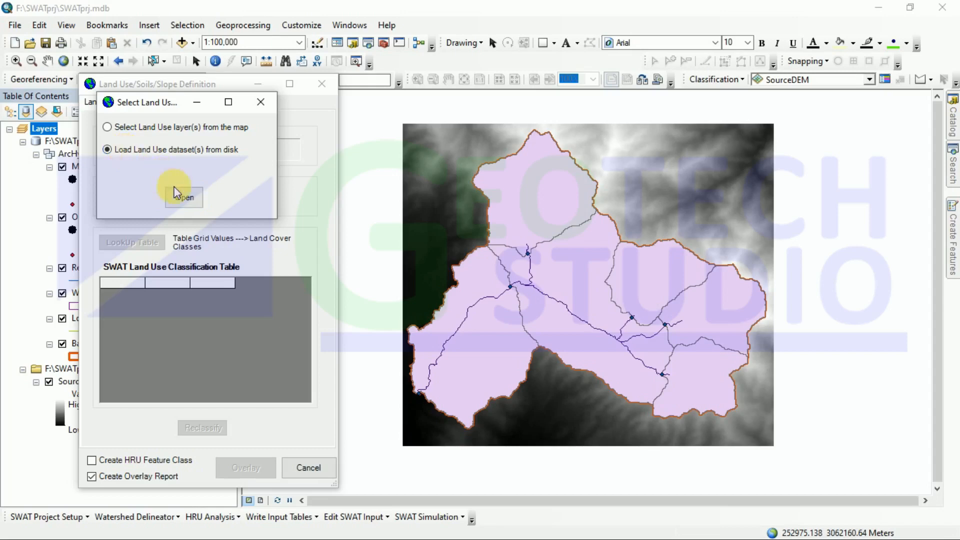
left_click(183, 197)
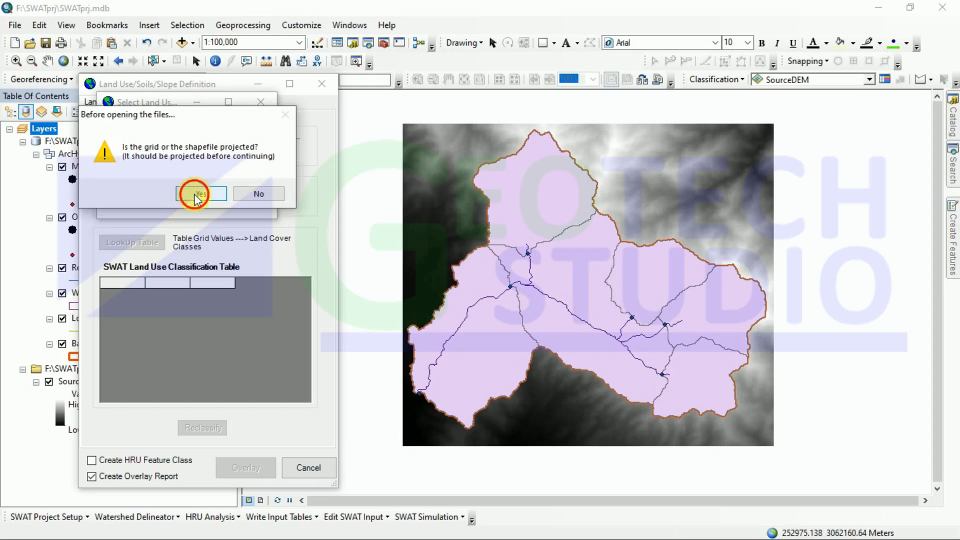
left_click(195, 194)
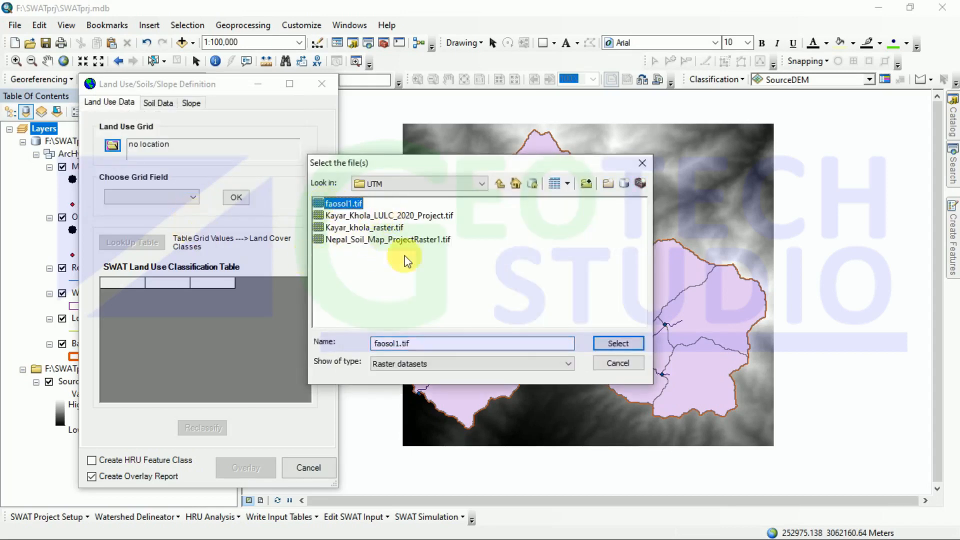
left_click(618, 343)
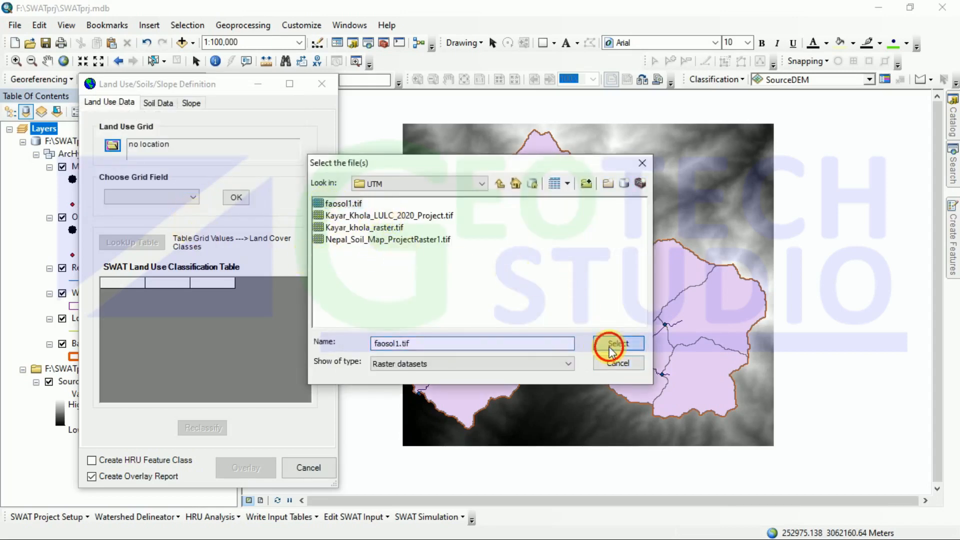
left_click(617, 344)
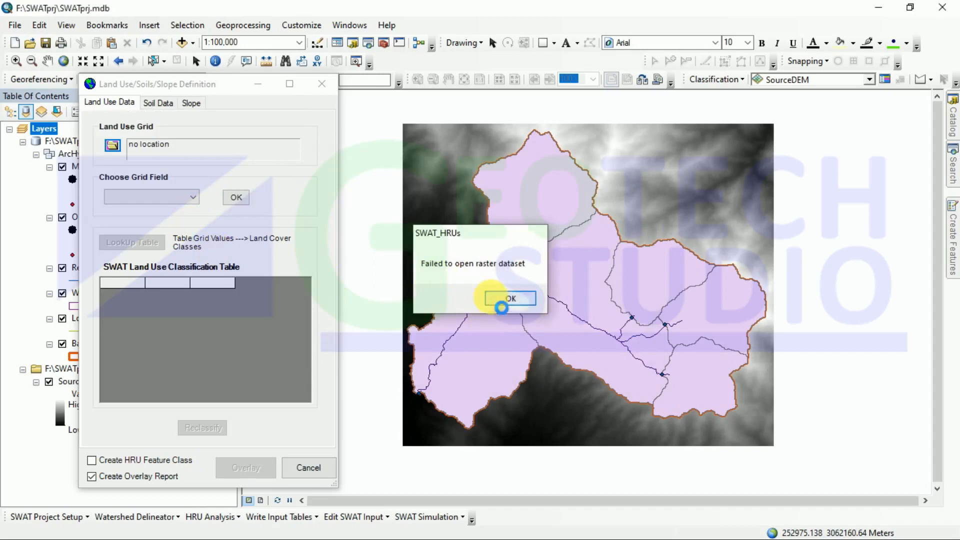
left_click(510, 298)
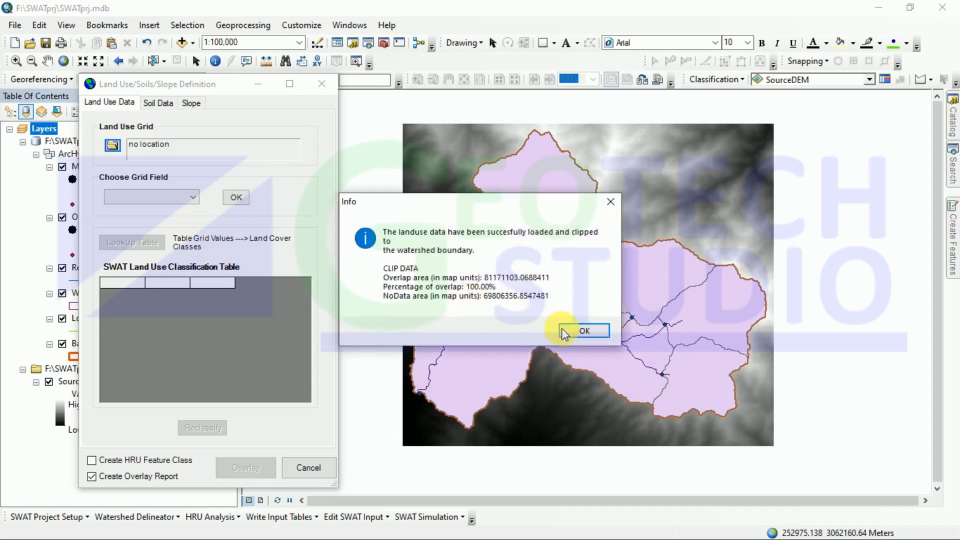
left_click(584, 331)
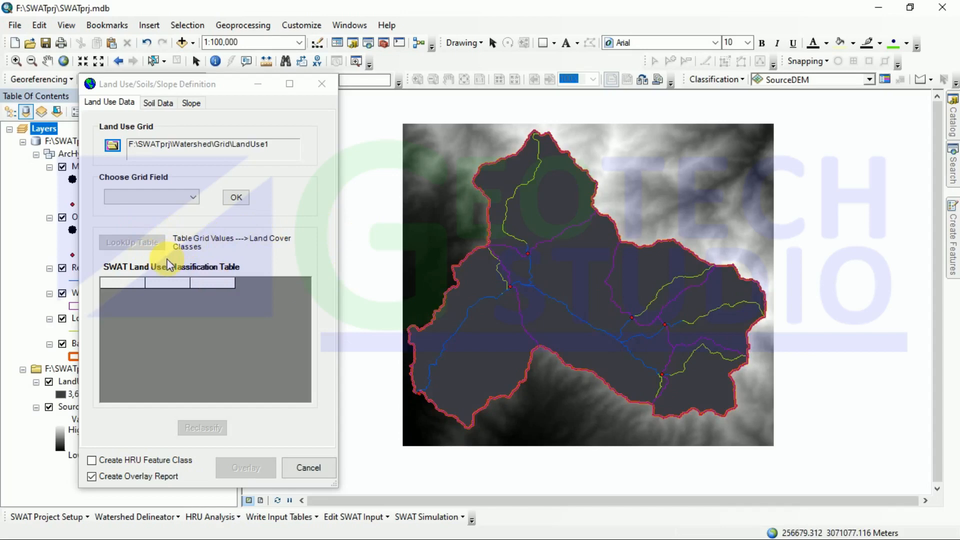
- Load Kayar_Khola_LULC_2020_Project.tif from disk as the land use grid, clipped as LandUse2
left_click(112, 145)
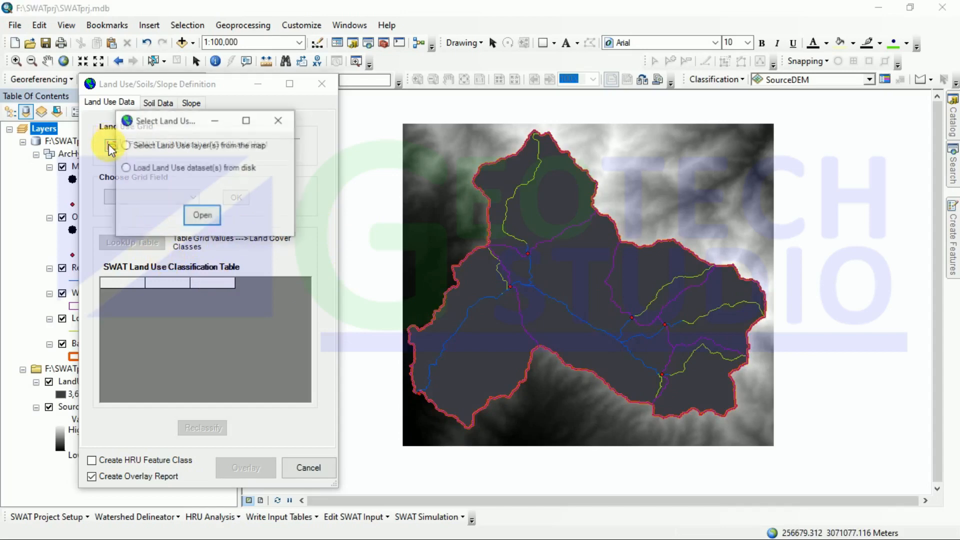
left_click(203, 216)
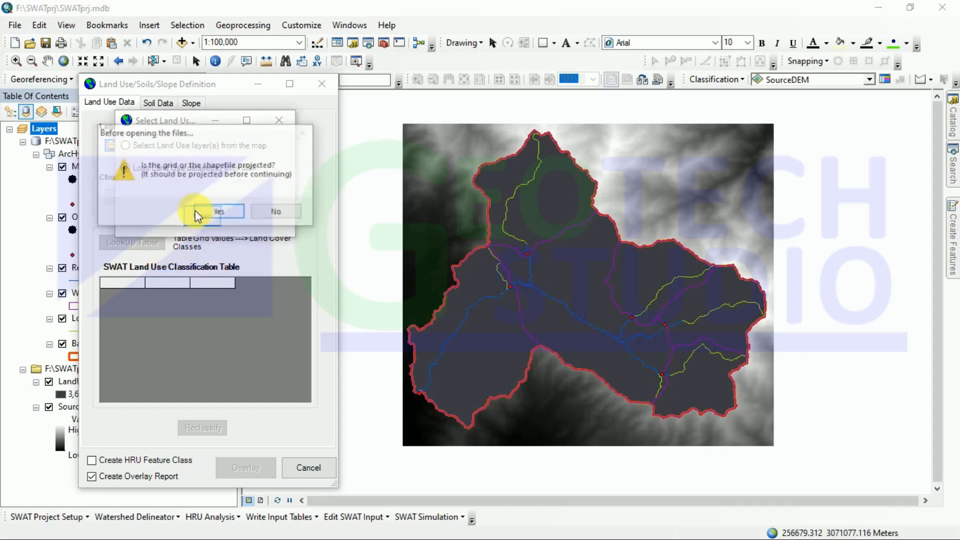
left_click(218, 211)
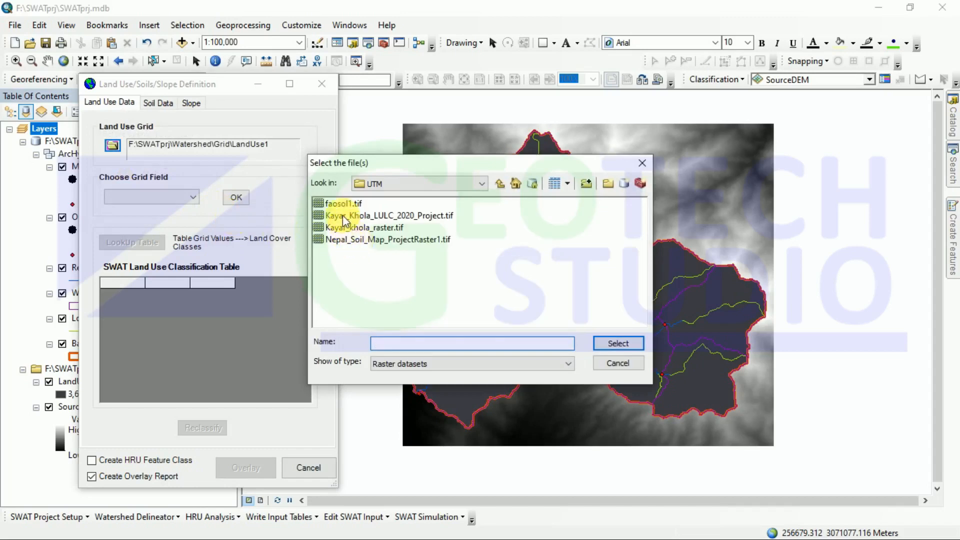
left_click(618, 343)
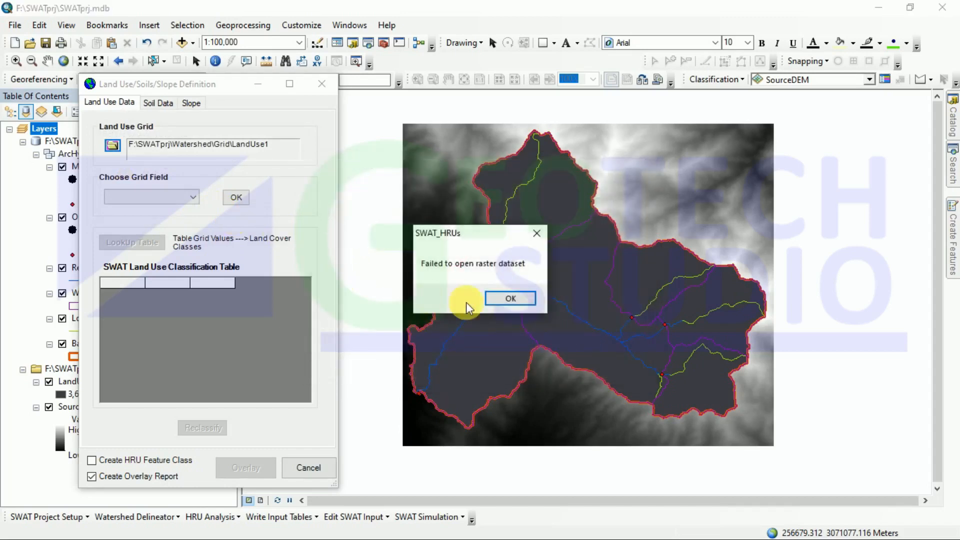
left_click(510, 298)
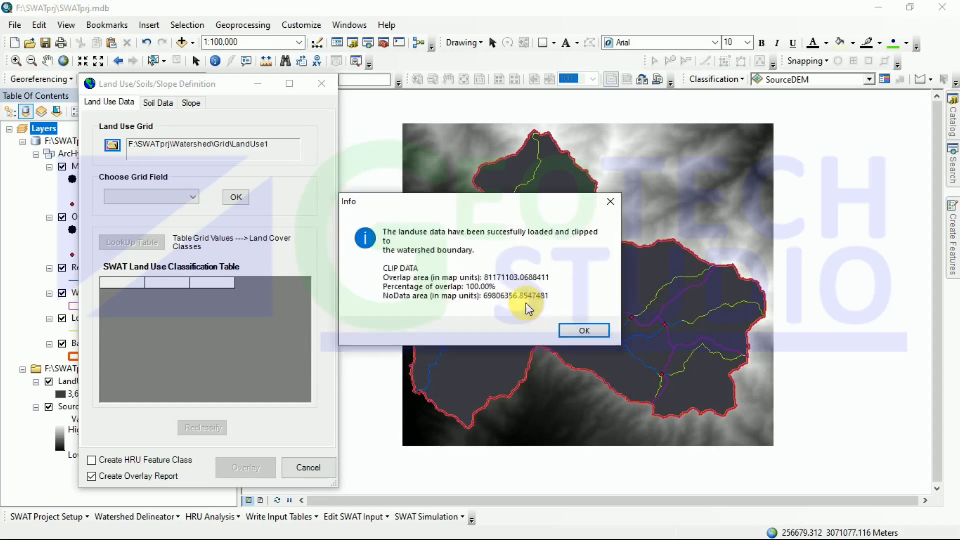
left_click(583, 330)
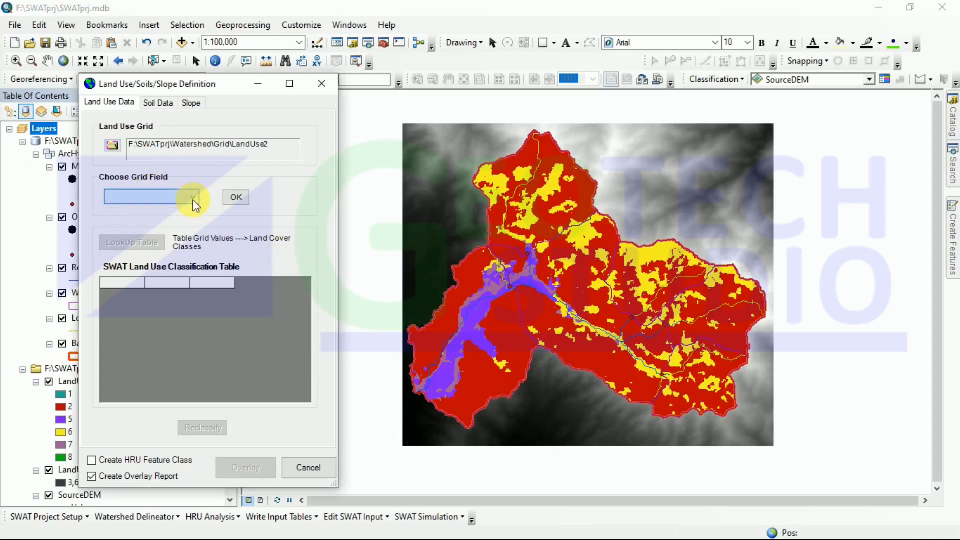
- Set the land use grid field to VALUE and start browsing for a user lookup table
left_click(193, 197)
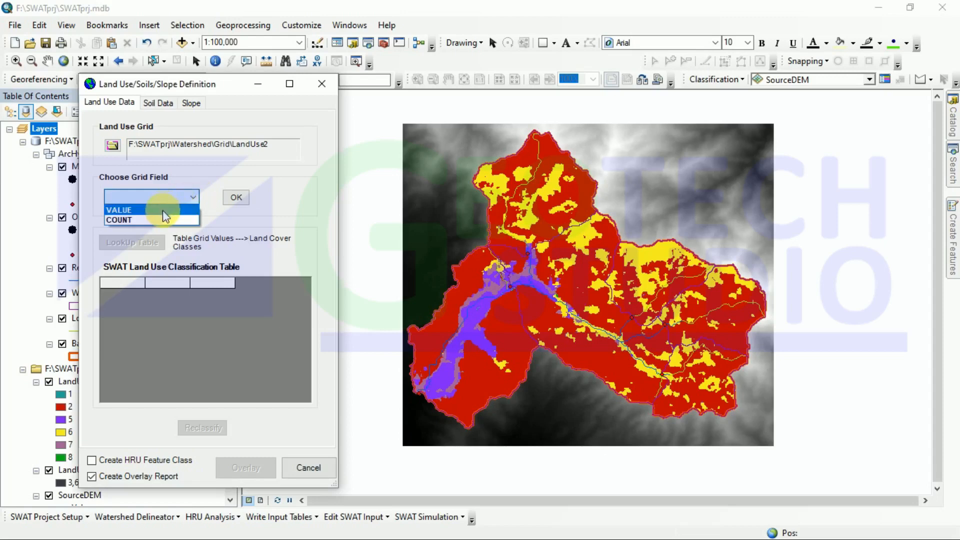
left_click(120, 210)
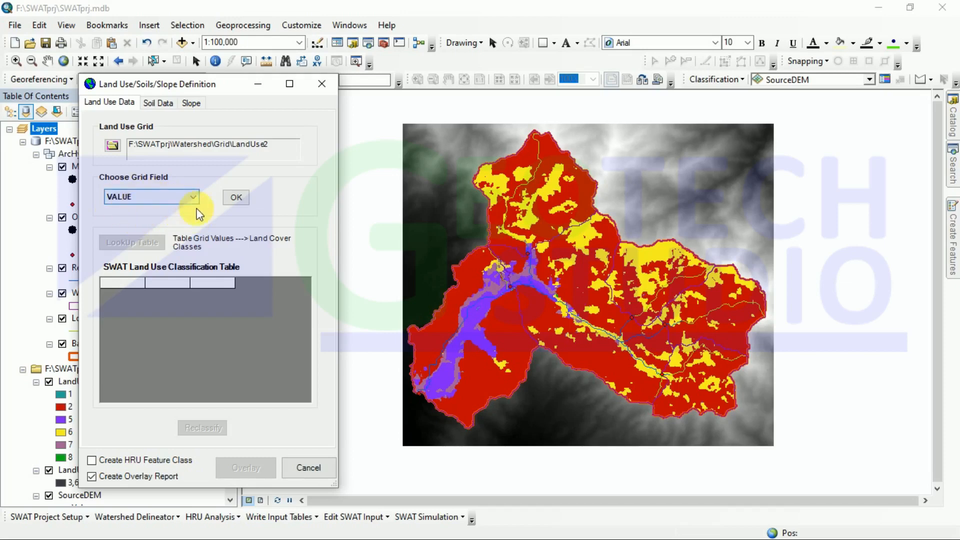
left_click(131, 242)
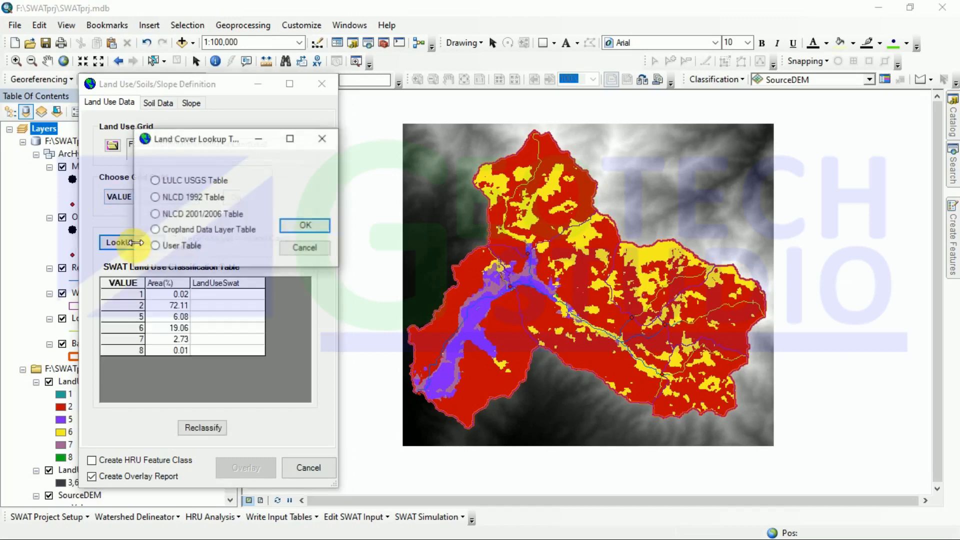
left_click(155, 245)
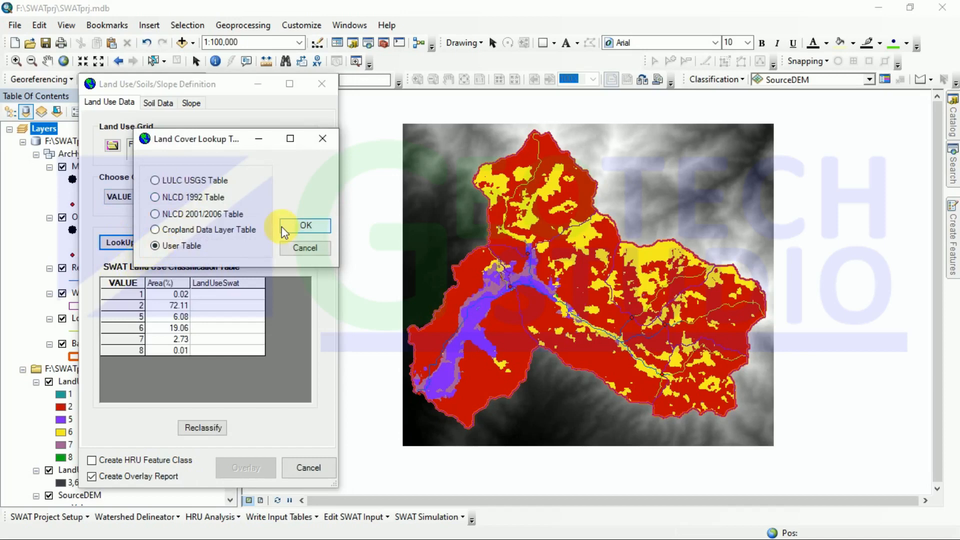
left_click(305, 225)
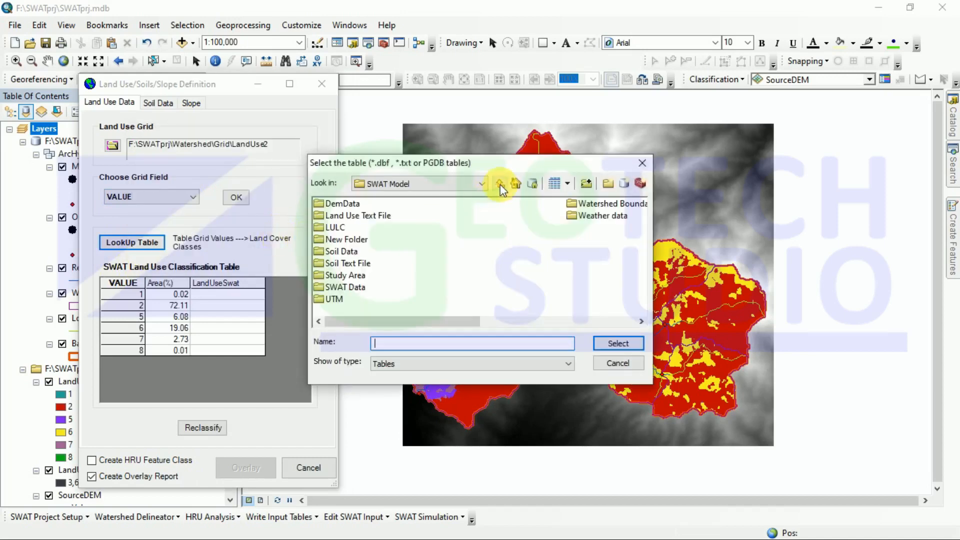
double_click(351, 215)
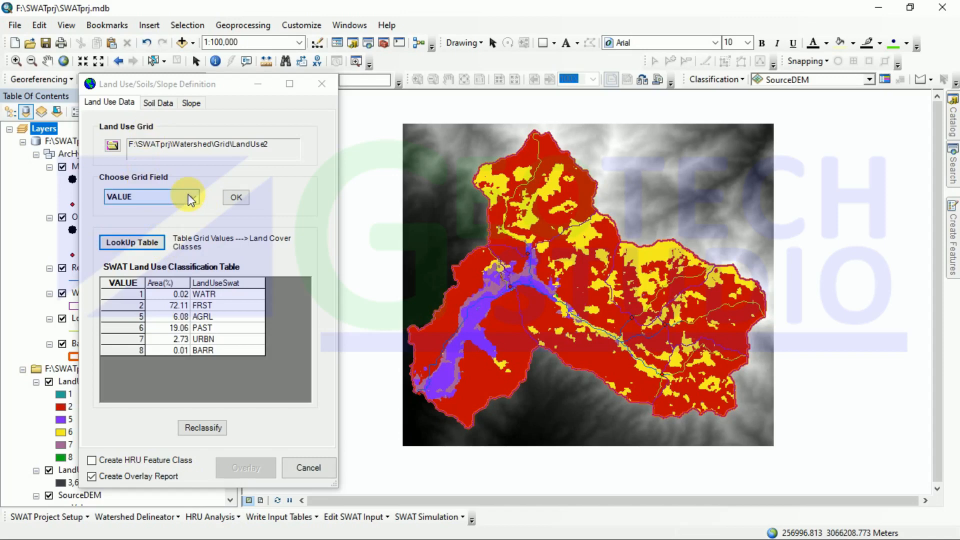
- Switch the land use grid field to COUNT and try the LULC USGS lookup table, which fails
left_click(196, 197)
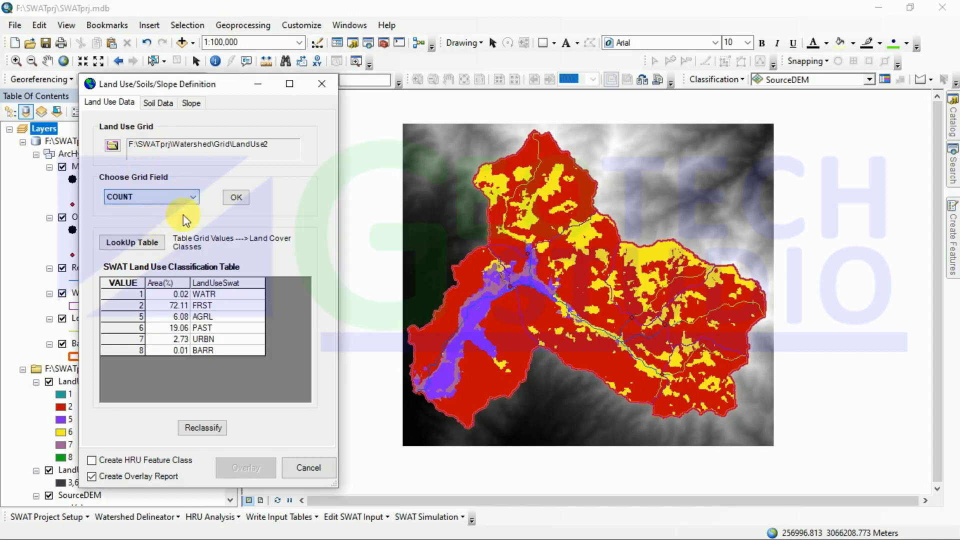
left_click(236, 198)
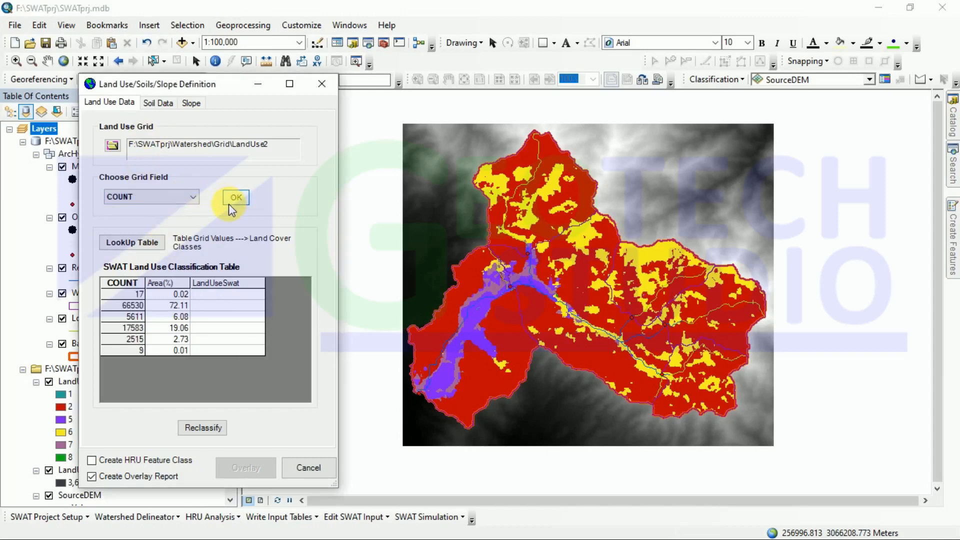
left_click(131, 242)
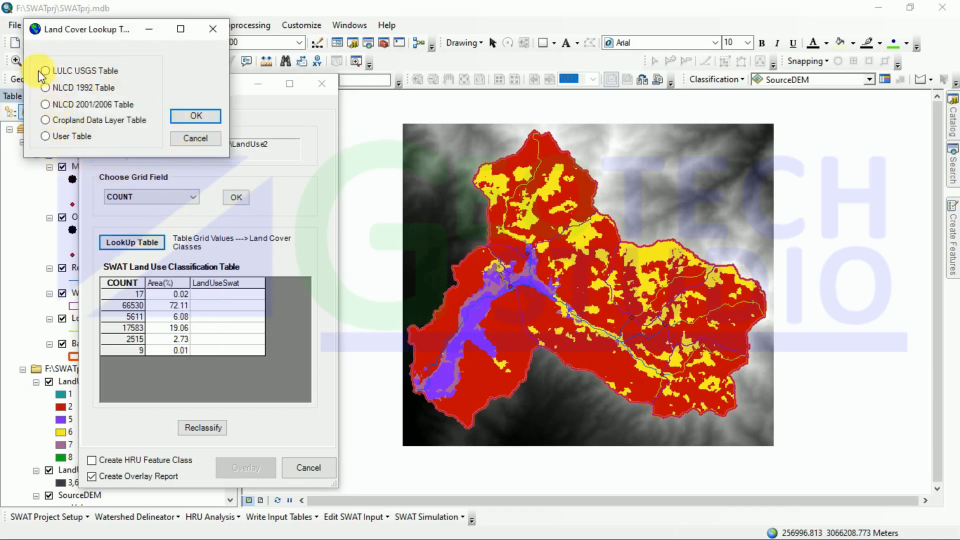
left_click(195, 116)
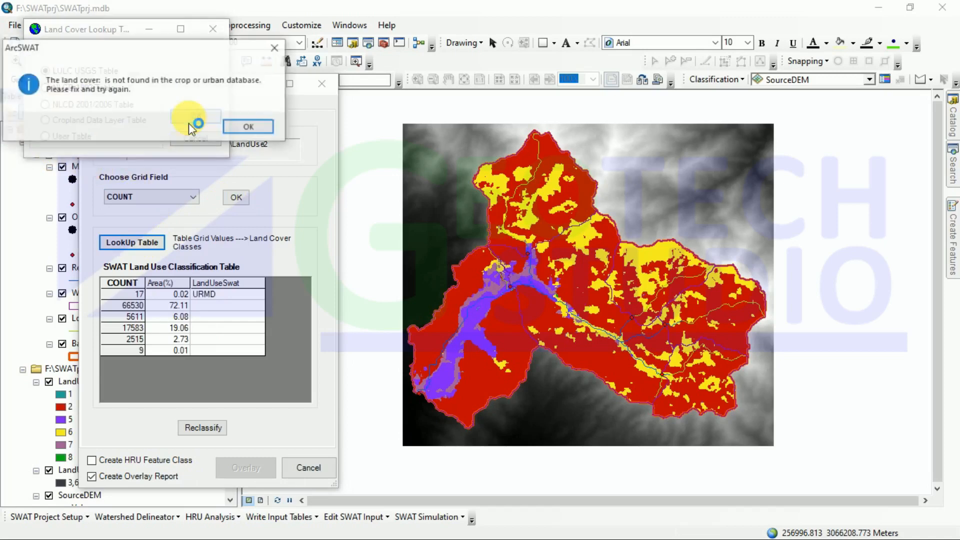
left_click(249, 127)
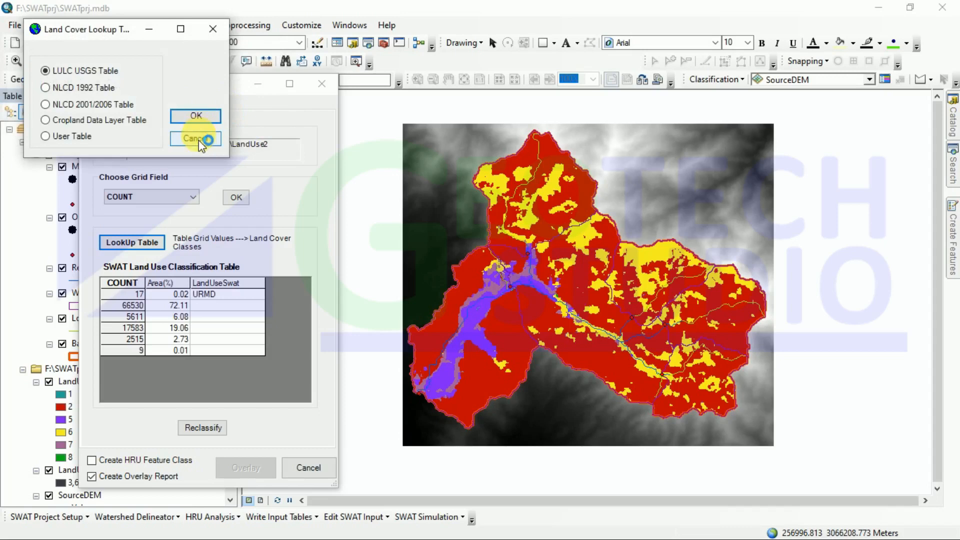
left_click(196, 138)
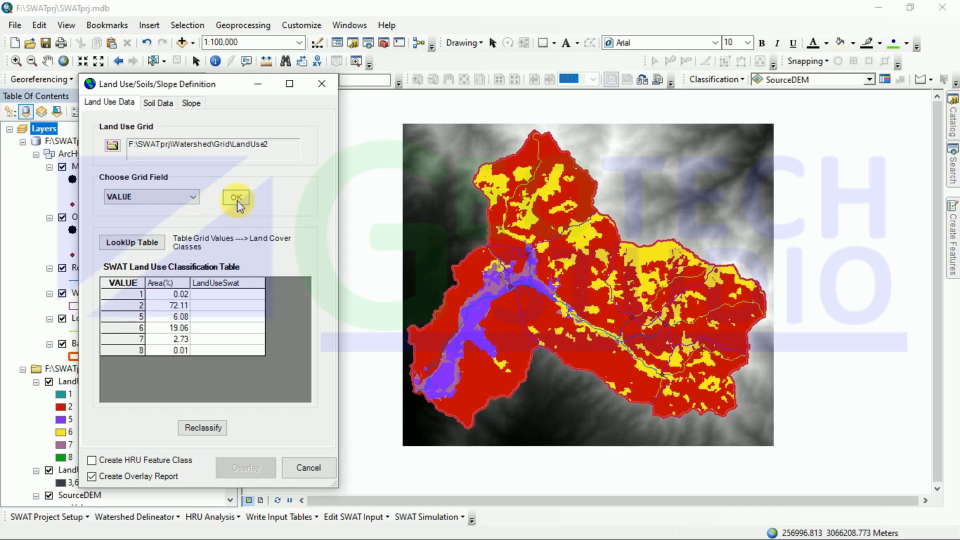
- Try applying the LULC USGS lookup table twice, dismissing the land-cover-not-found errors
left_click(131, 243)
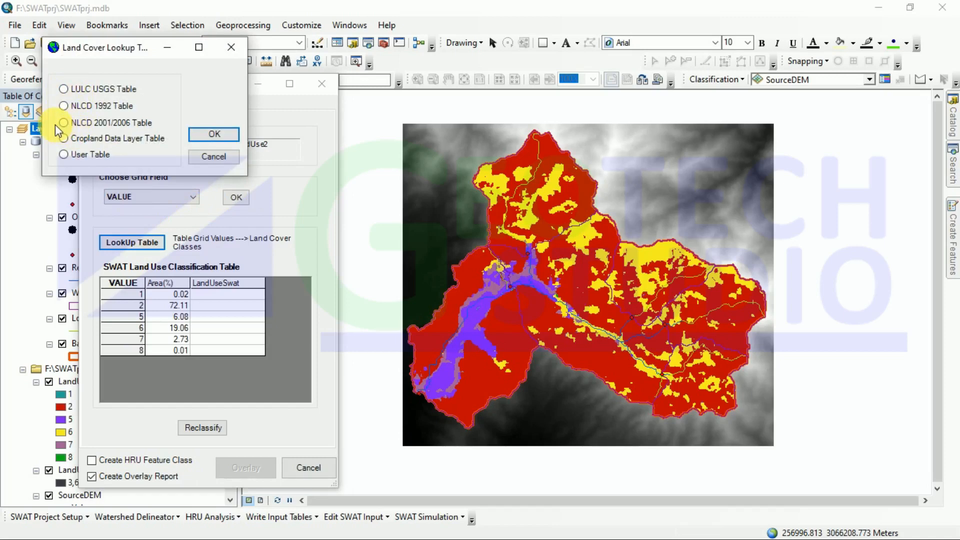
left_click(63, 89)
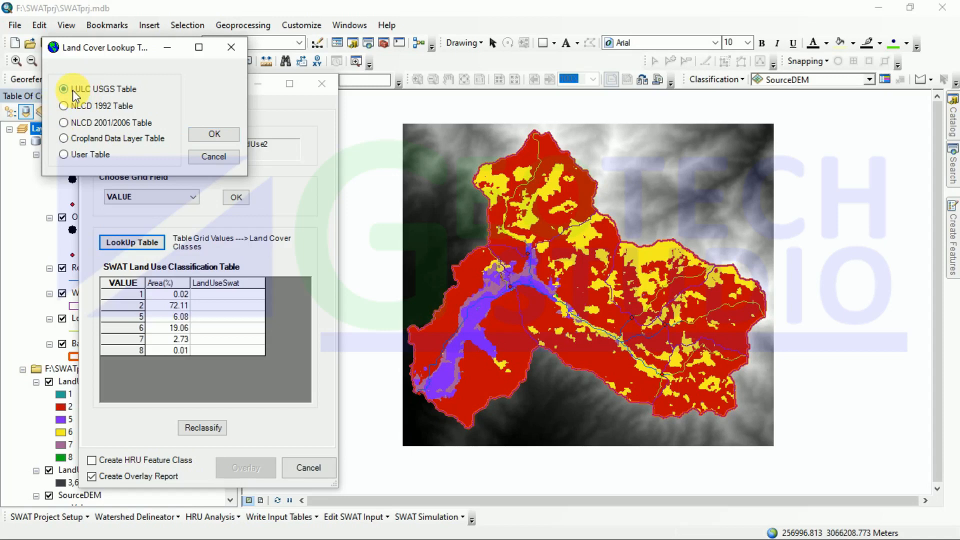
left_click(213, 134)
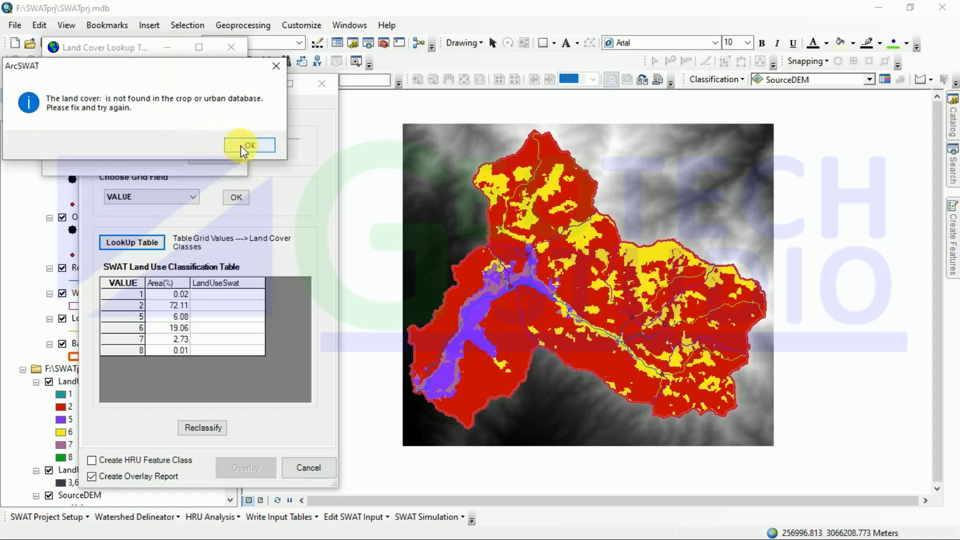
left_click(248, 146)
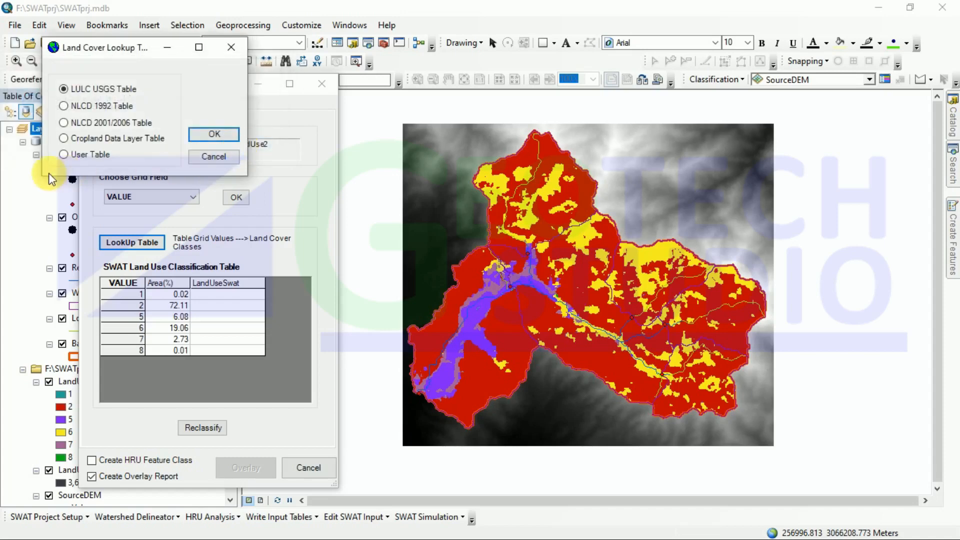
left_click(64, 106)
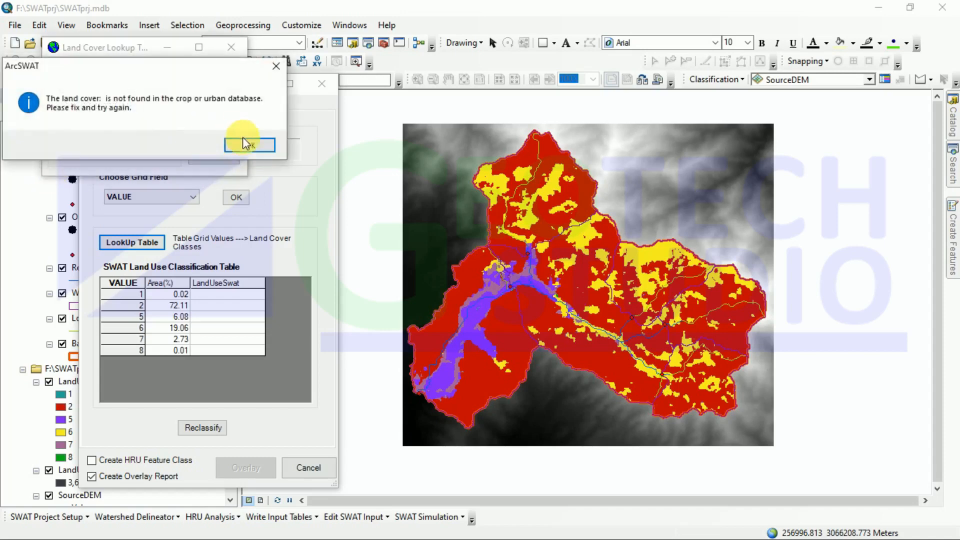
left_click(249, 145)
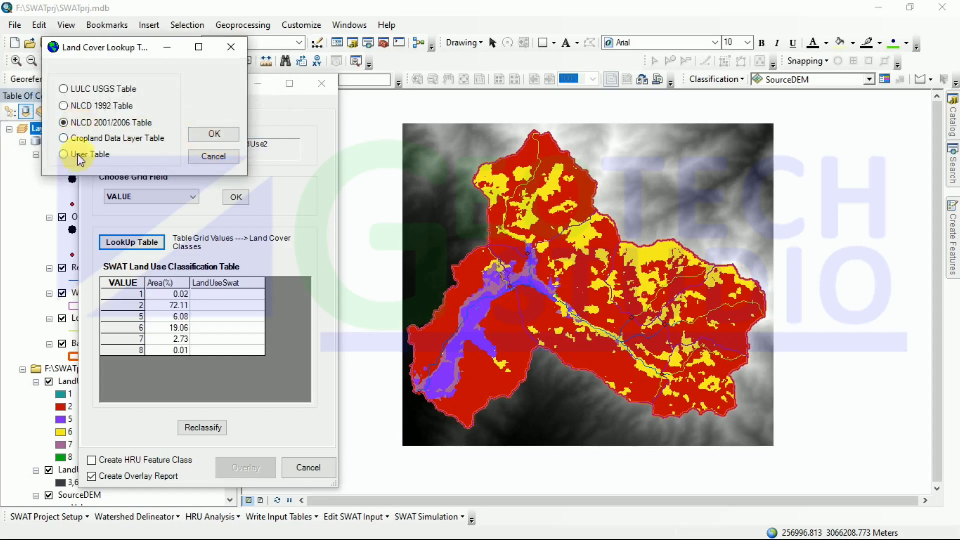
- Apply the Cropland Data Layer lookup table and reload the VALUE classes
left_click(64, 138)
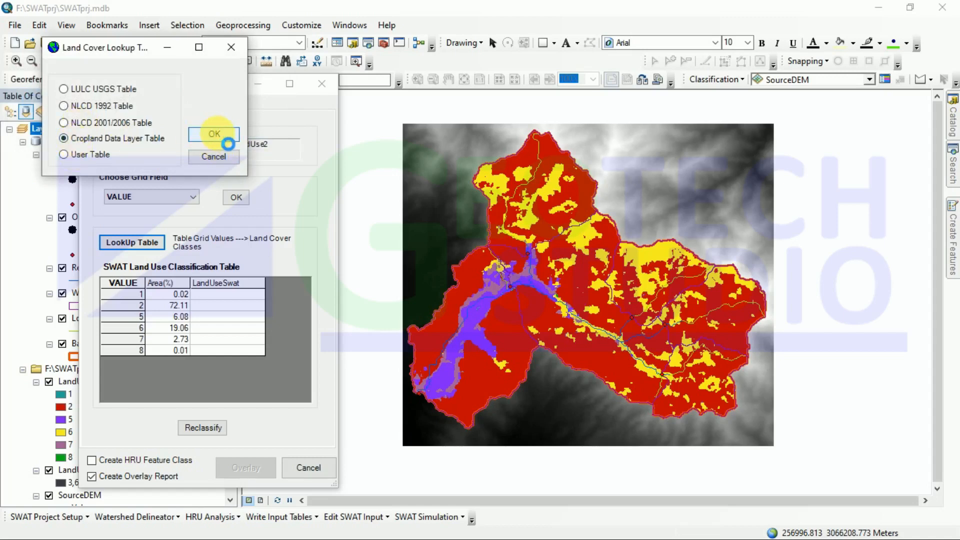
left_click(213, 134)
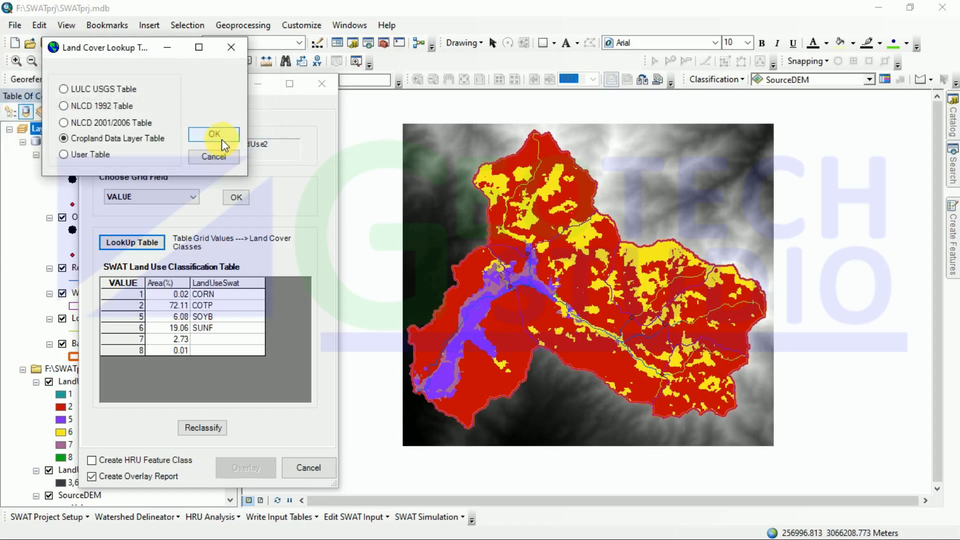
left_click(213, 134)
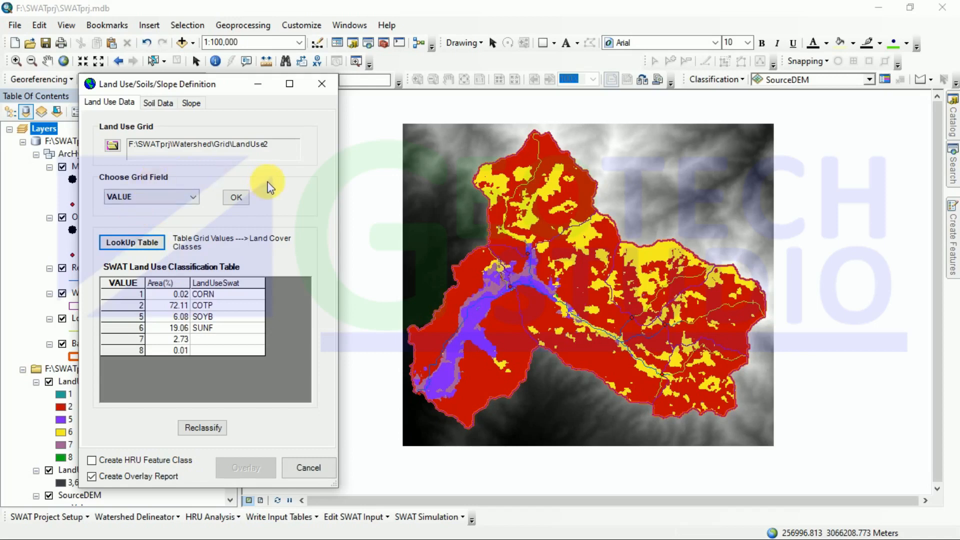
mouse_move(188, 162)
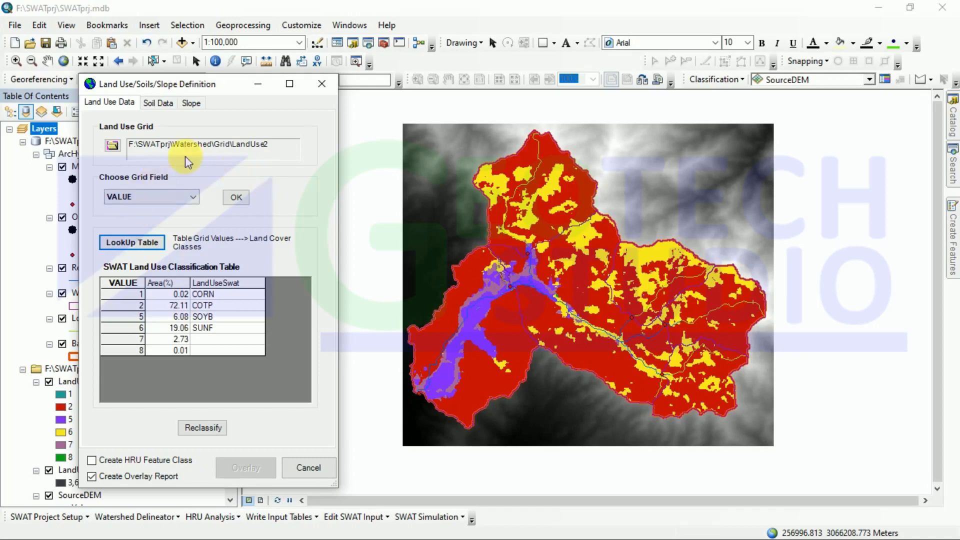
left_click(191, 196)
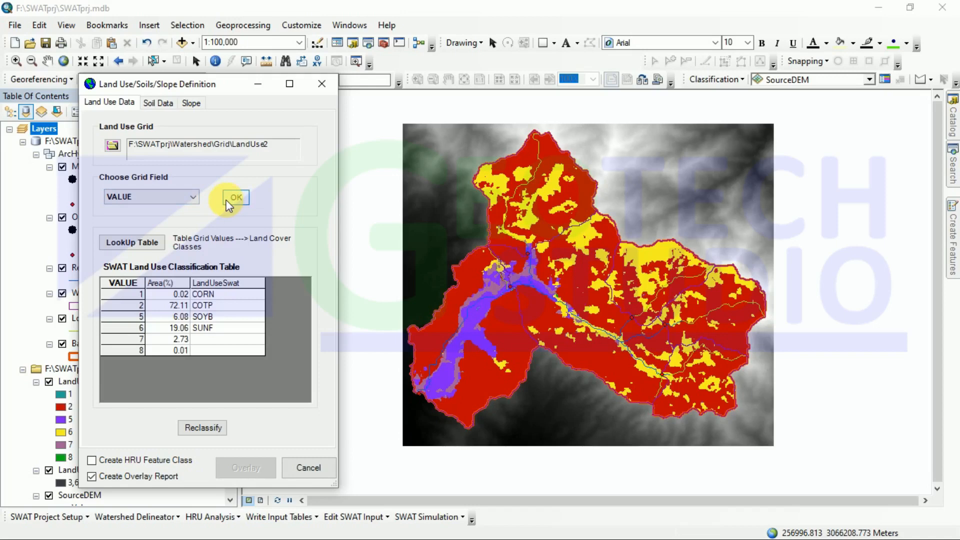
left_click(131, 242)
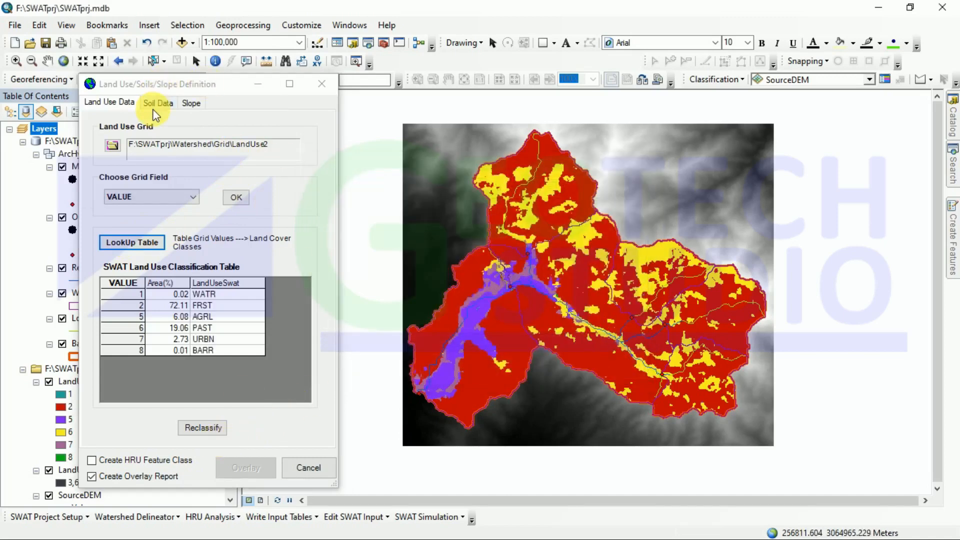
- Load the soils raster from disk, clipped to the watershed as LandSoils1
left_click(158, 102)
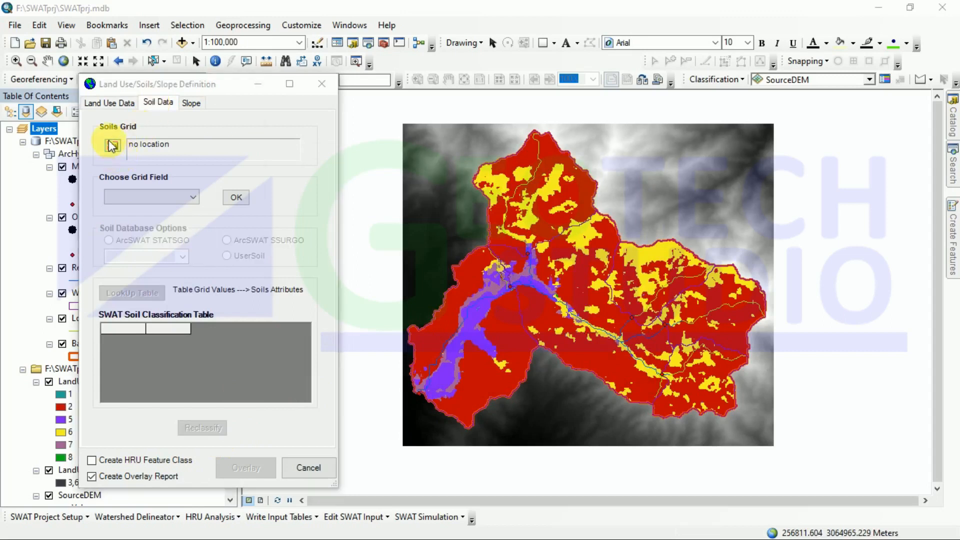
left_click(111, 145)
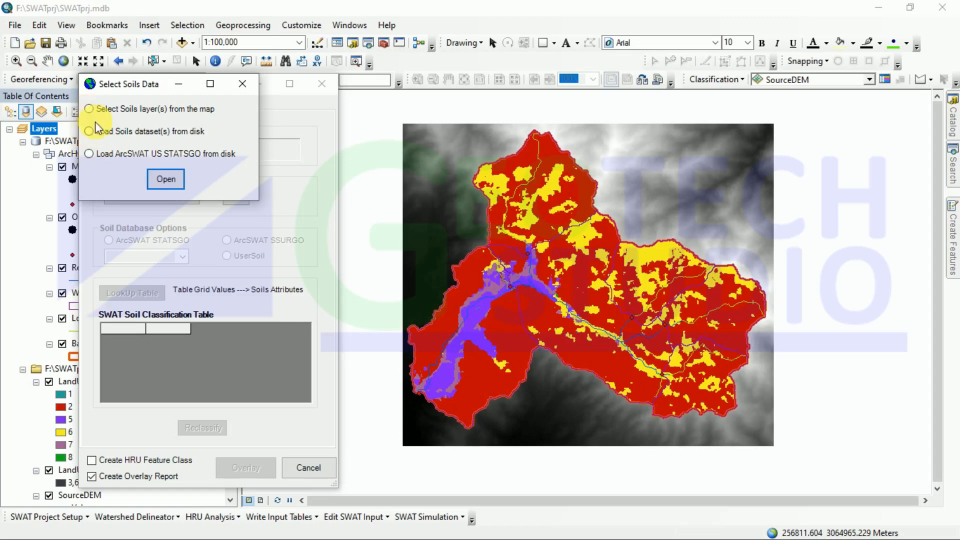
left_click(166, 179)
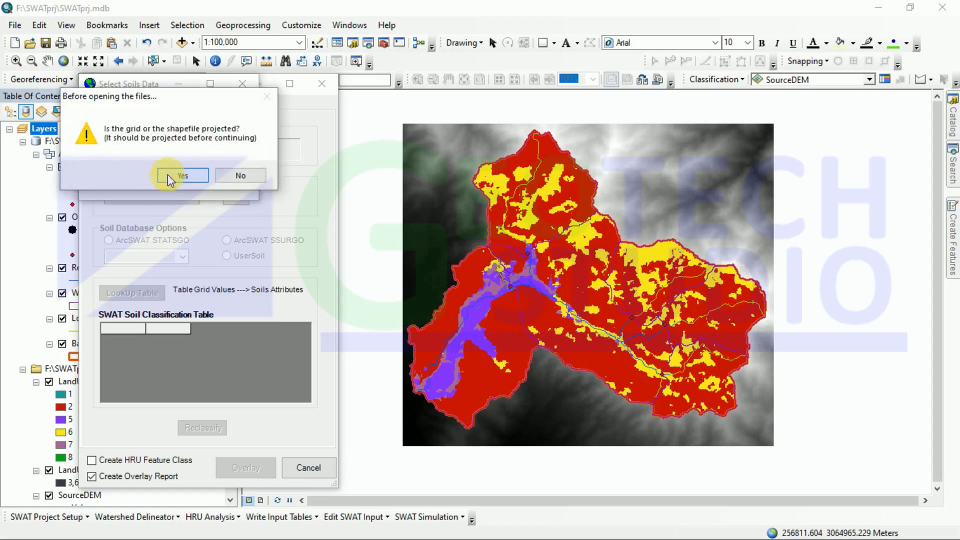
left_click(183, 176)
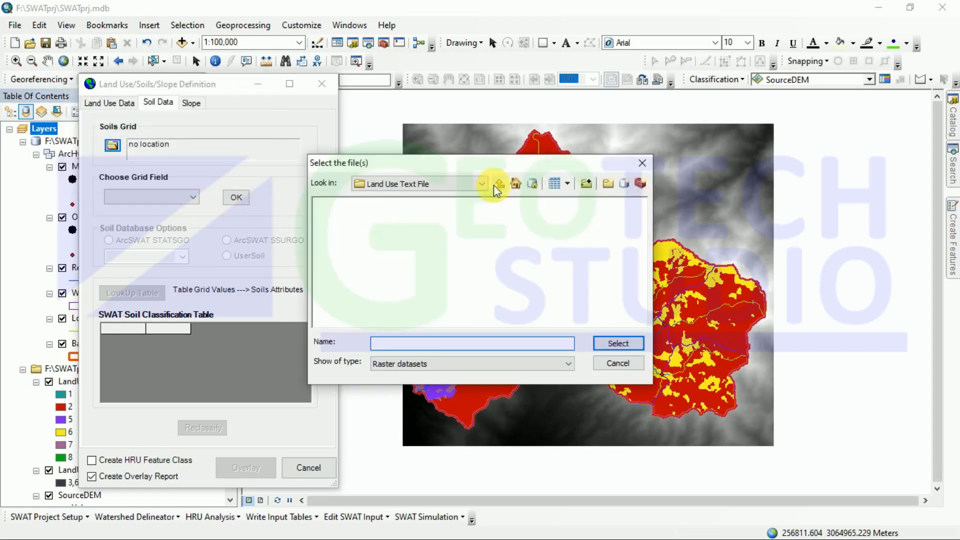
left_click(500, 184)
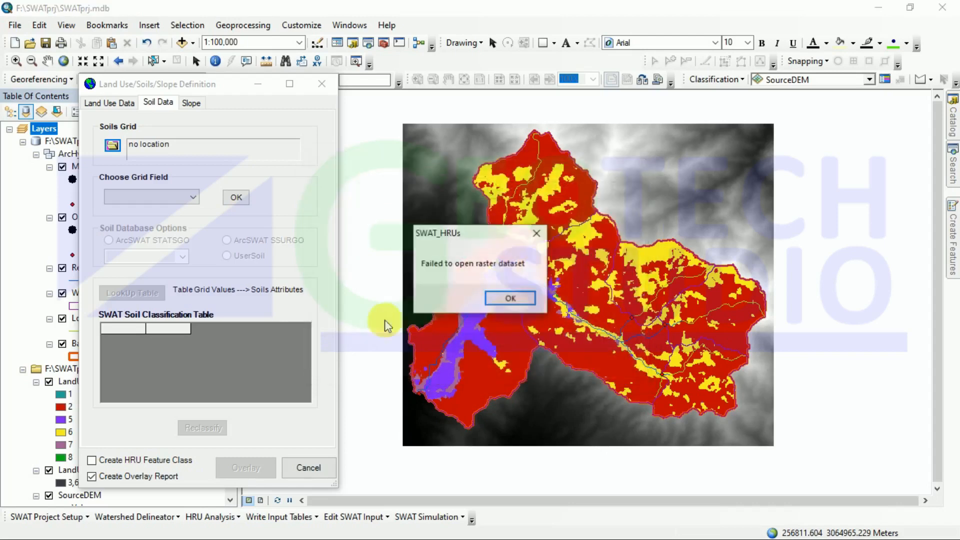
left_click(510, 298)
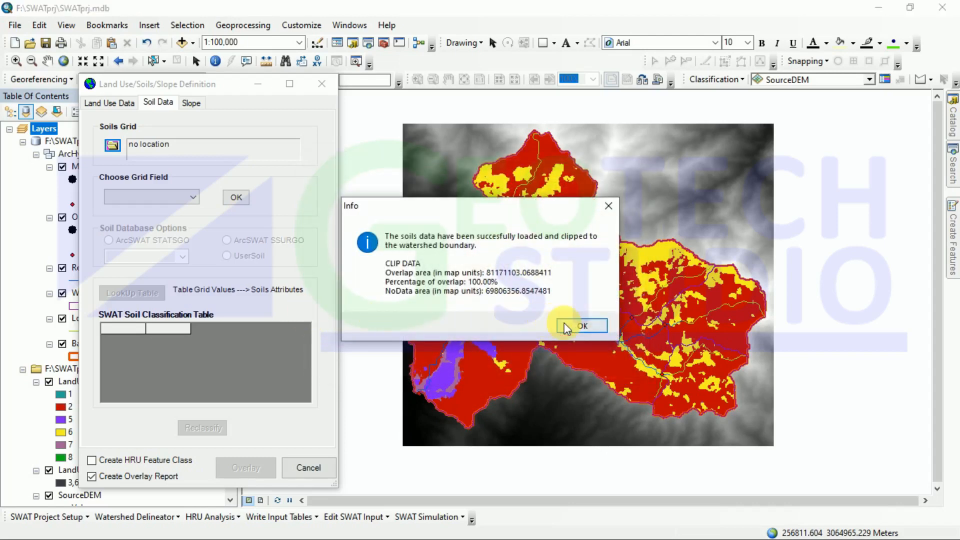
left_click(580, 325)
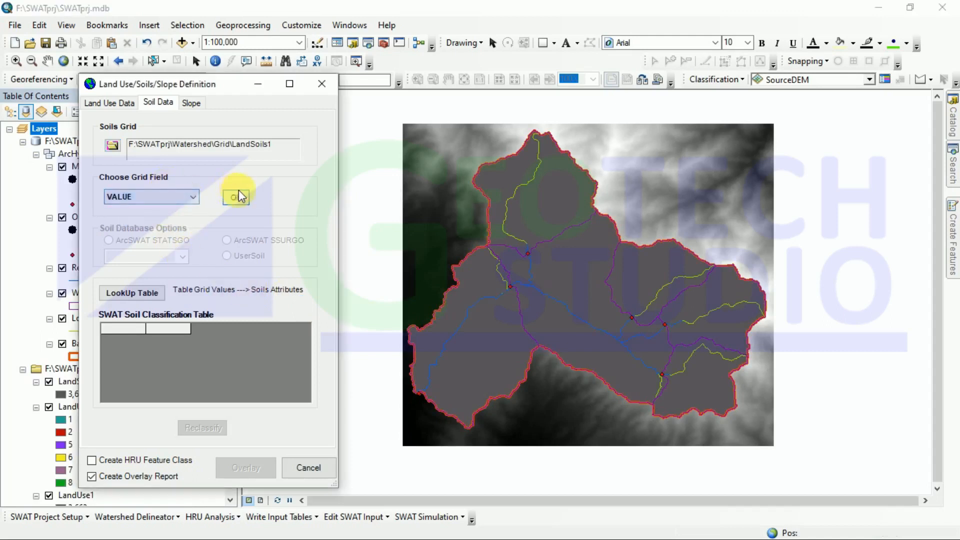
- Use VALUE with UserSoil and load Soil.txt, mapping 3663 to Bd34-2bc-3663
left_click(236, 197)
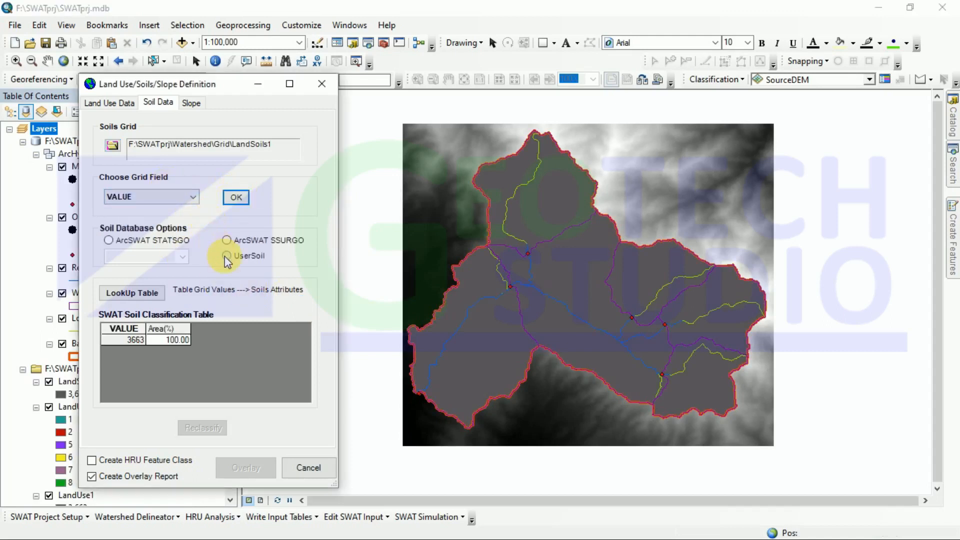
left_click(228, 255)
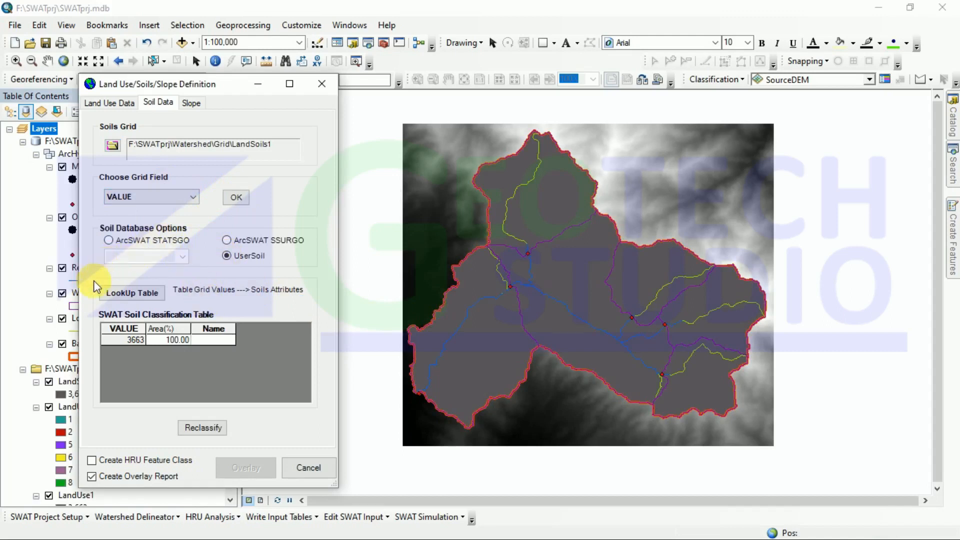
left_click(132, 293)
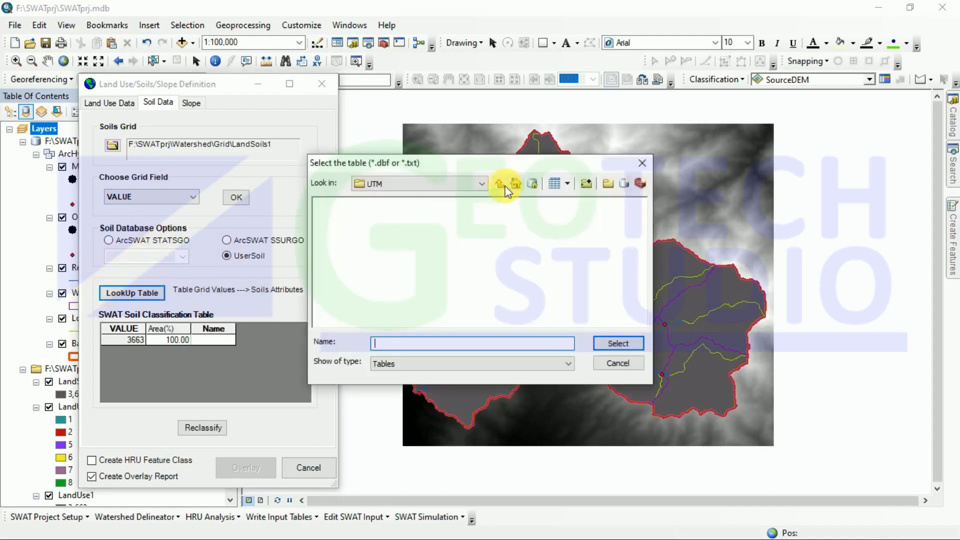
left_click(499, 183)
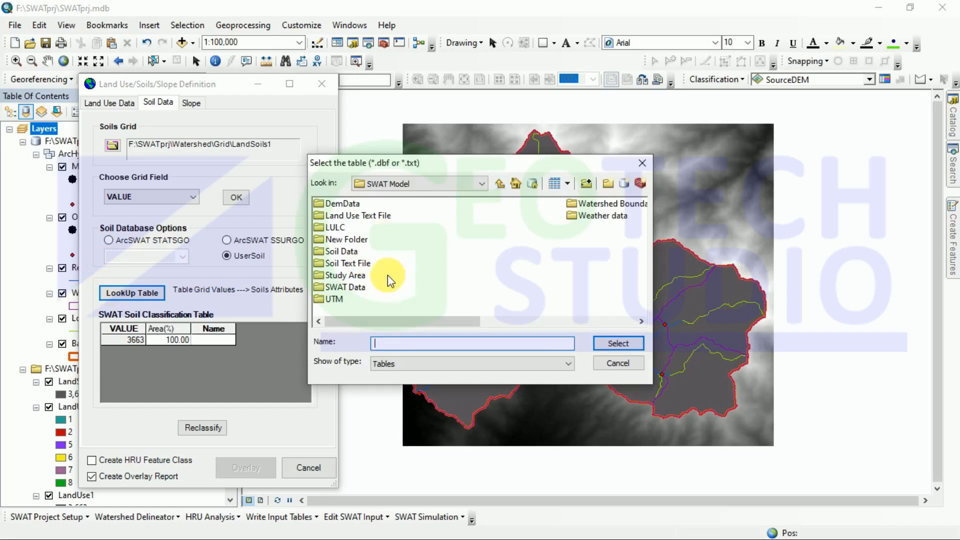
left_click(345, 264)
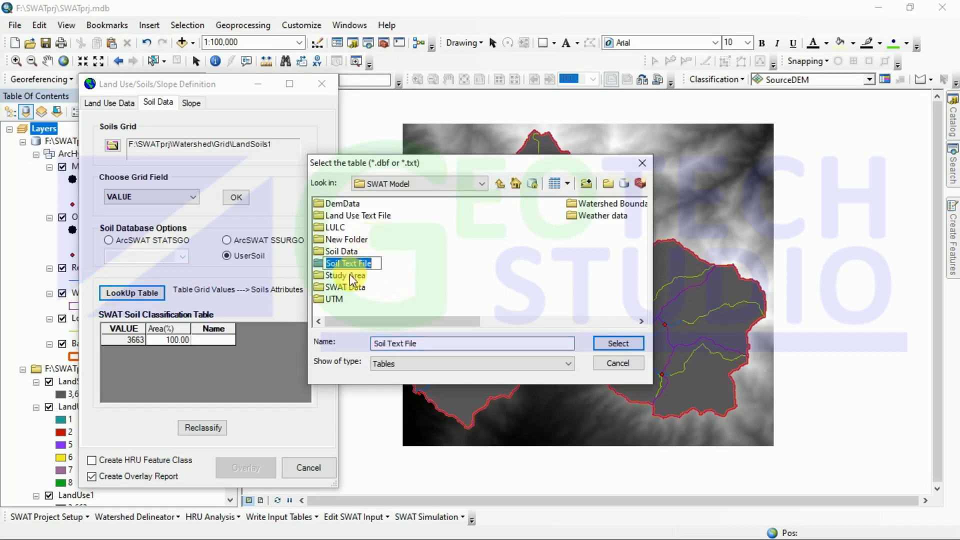
double_click(349, 264)
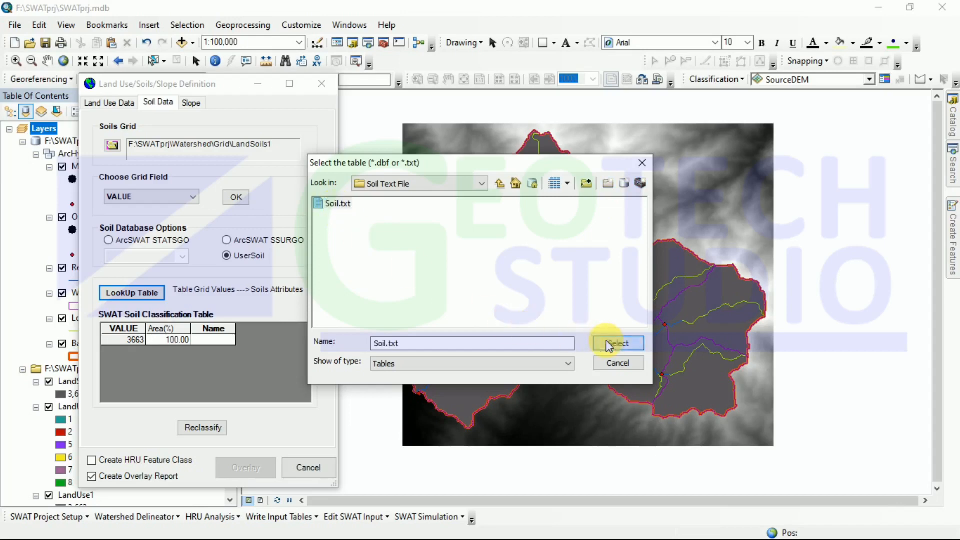
left_click(618, 343)
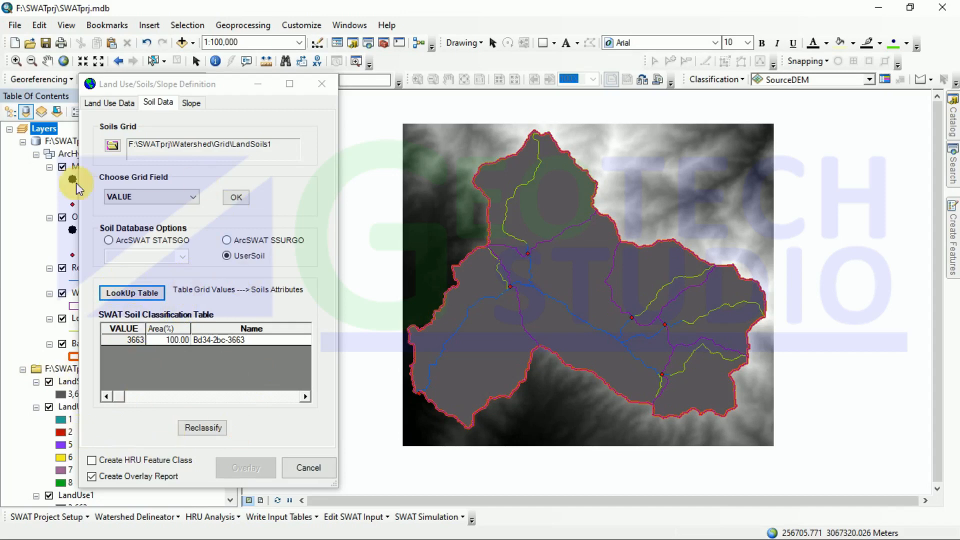
left_click(191, 102)
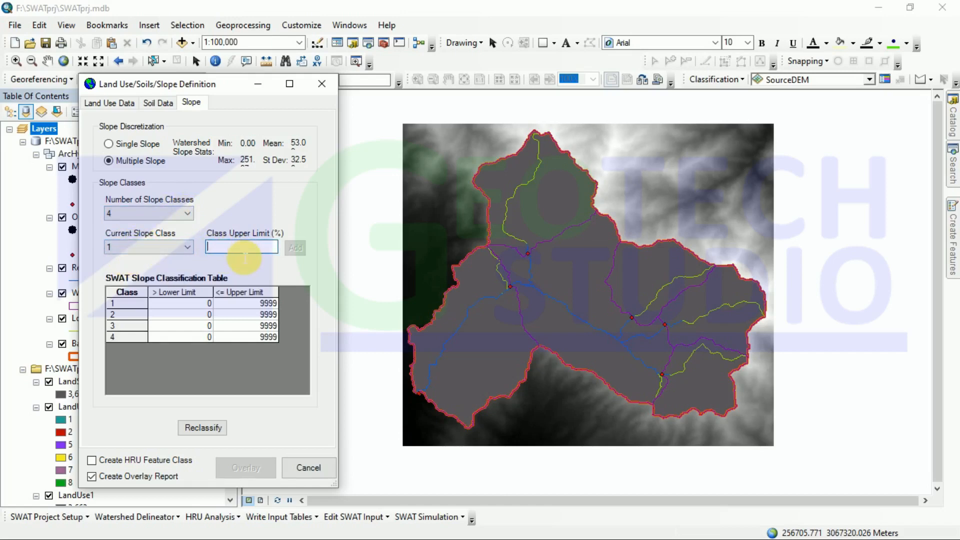
- Enter upper limits 5, 20 and 45 percent for slope classes 1, 2 and 3
type("5")
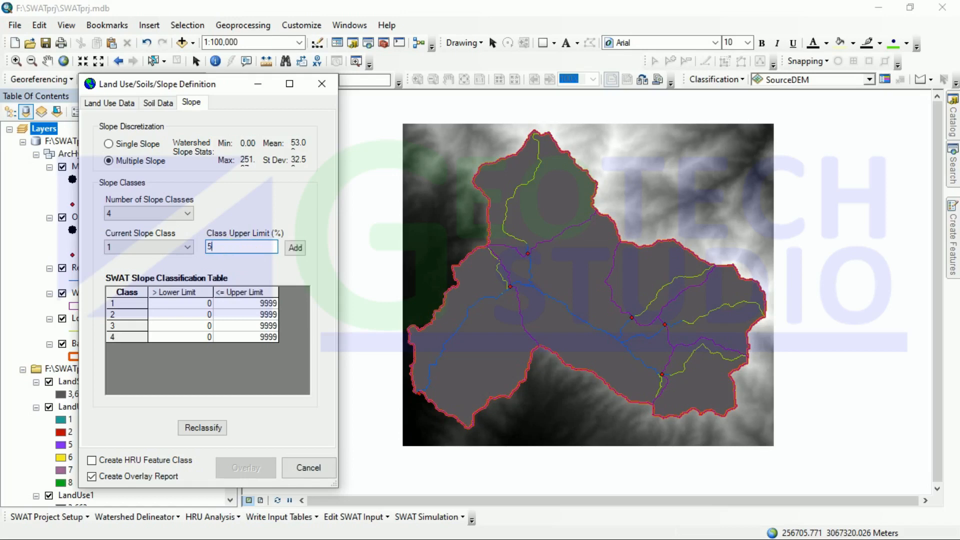
left_click(295, 248)
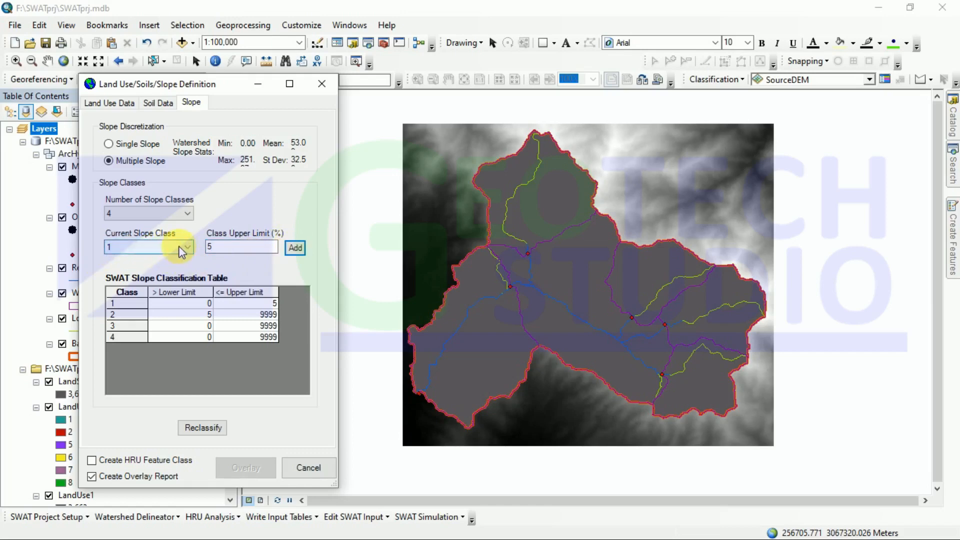
left_click(187, 247)
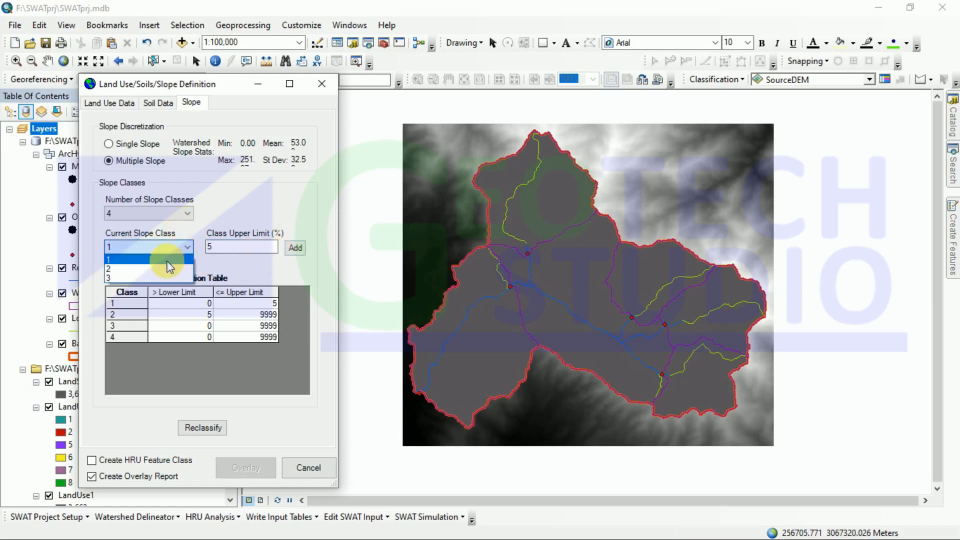
left_click(108, 268)
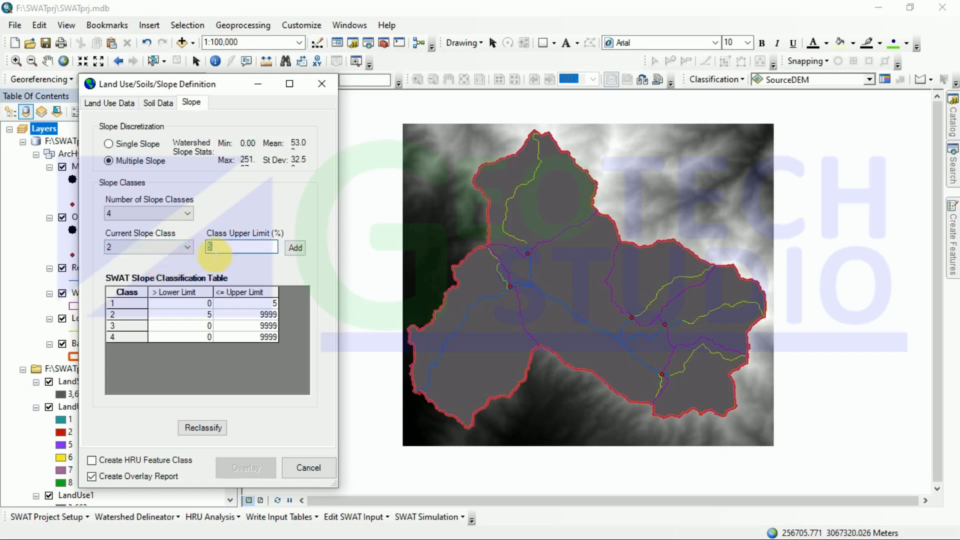
left_click(295, 248)
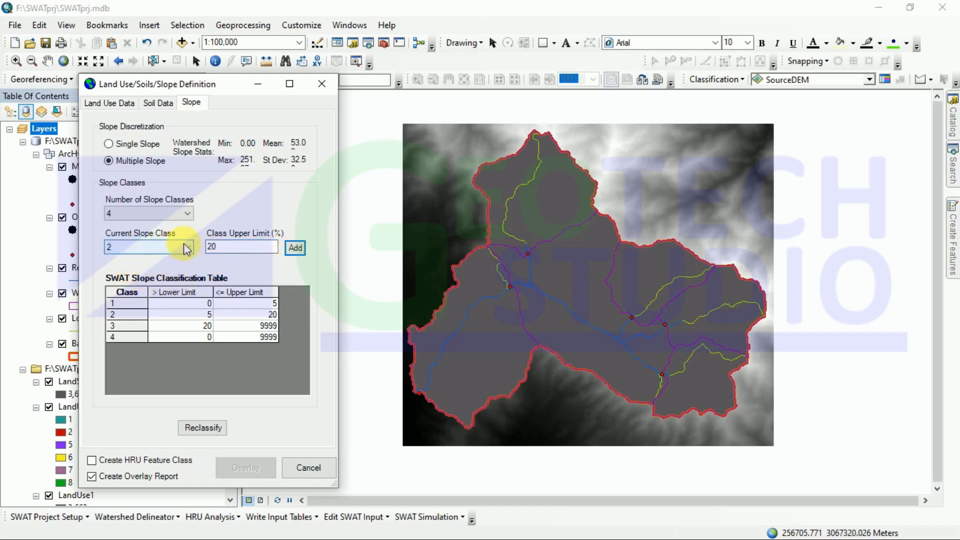
left_click(188, 246)
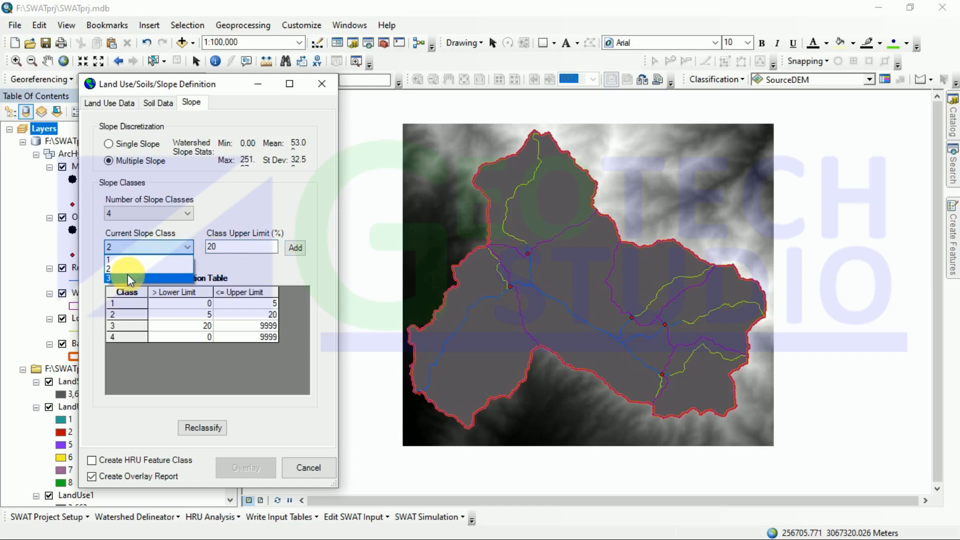
left_click(125, 279)
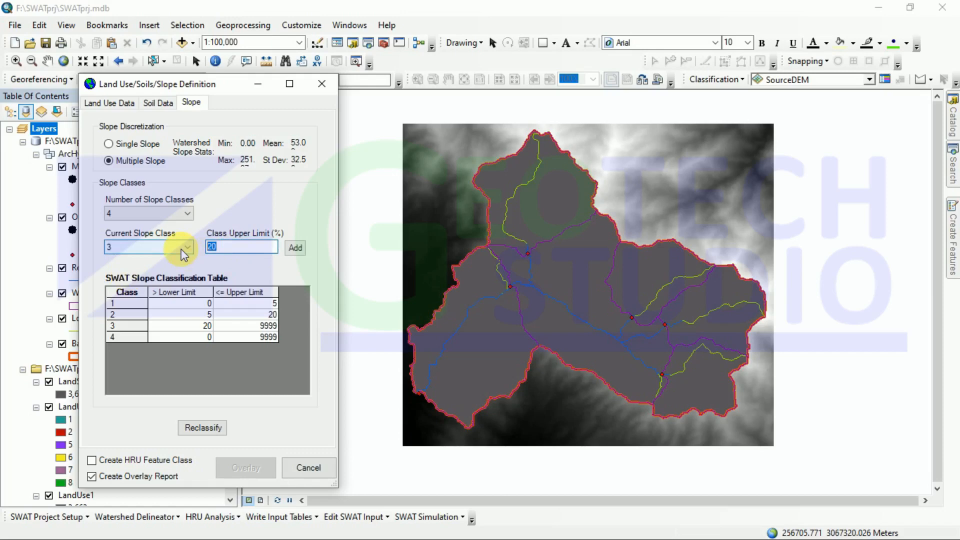
type("45")
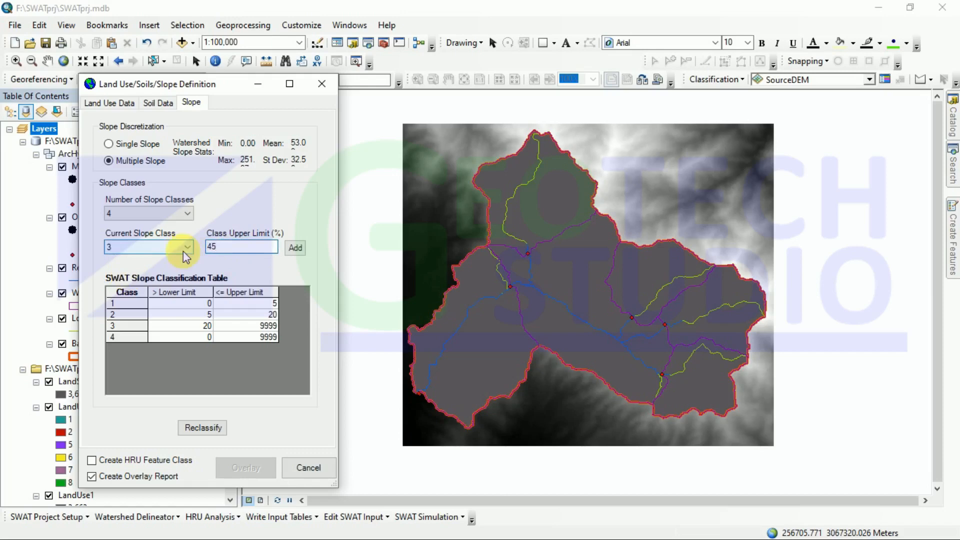
left_click(295, 248)
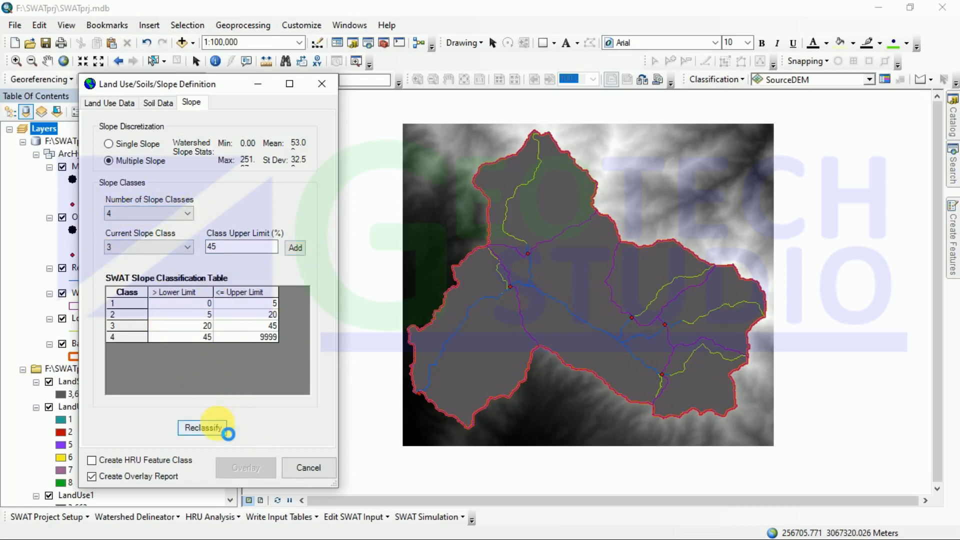
- Run Reclassify on the Slope, Soil Data and Land Use Data tabs, acknowledging each completion message
left_click(203, 428)
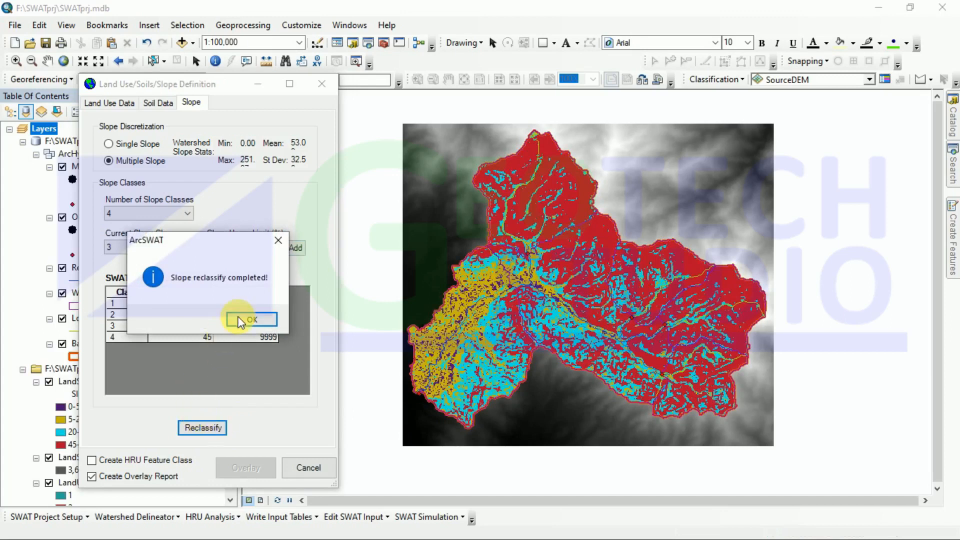
left_click(250, 320)
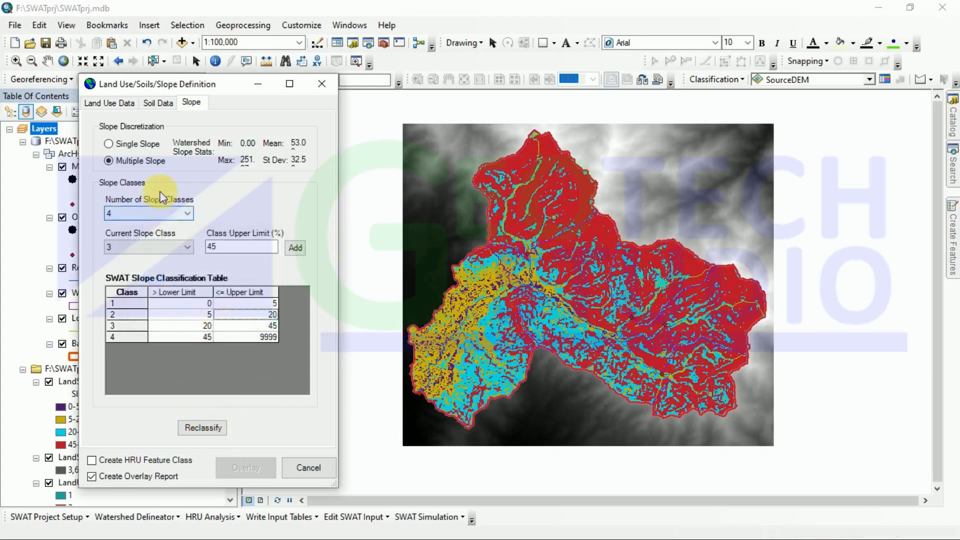
left_click(158, 102)
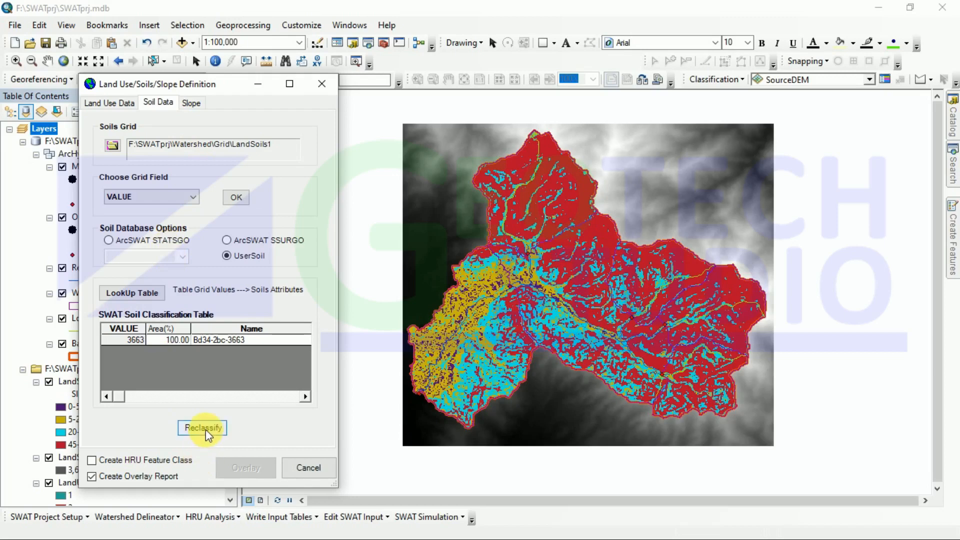
left_click(202, 428)
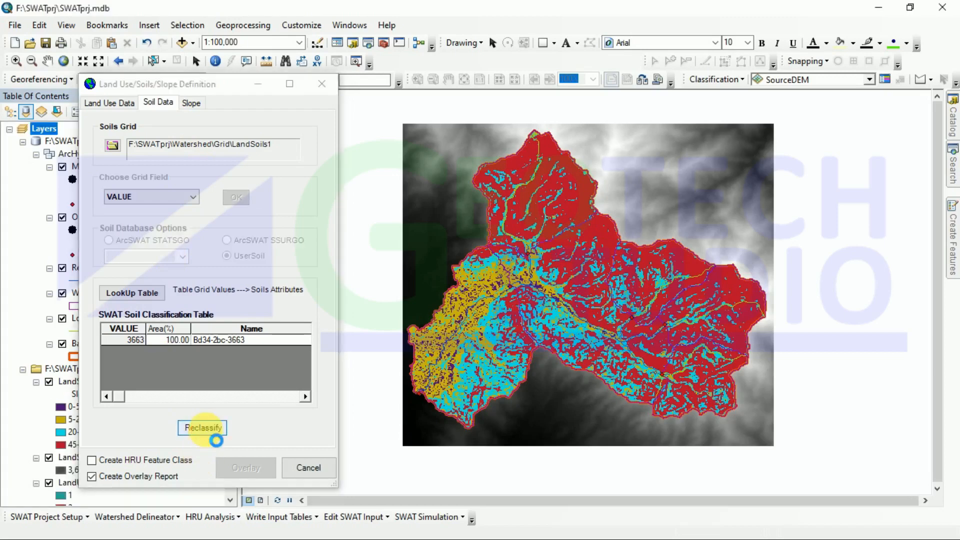
left_click(202, 428)
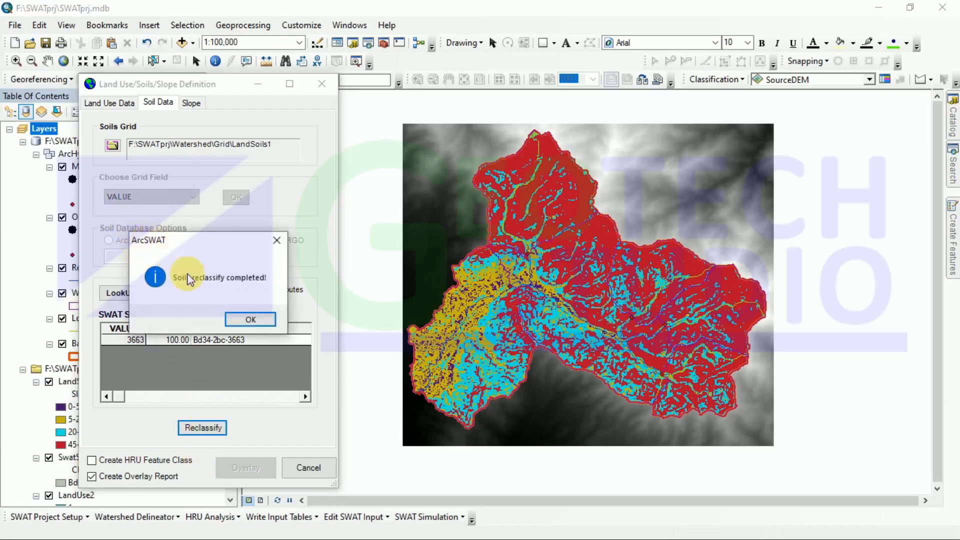
left_click(250, 319)
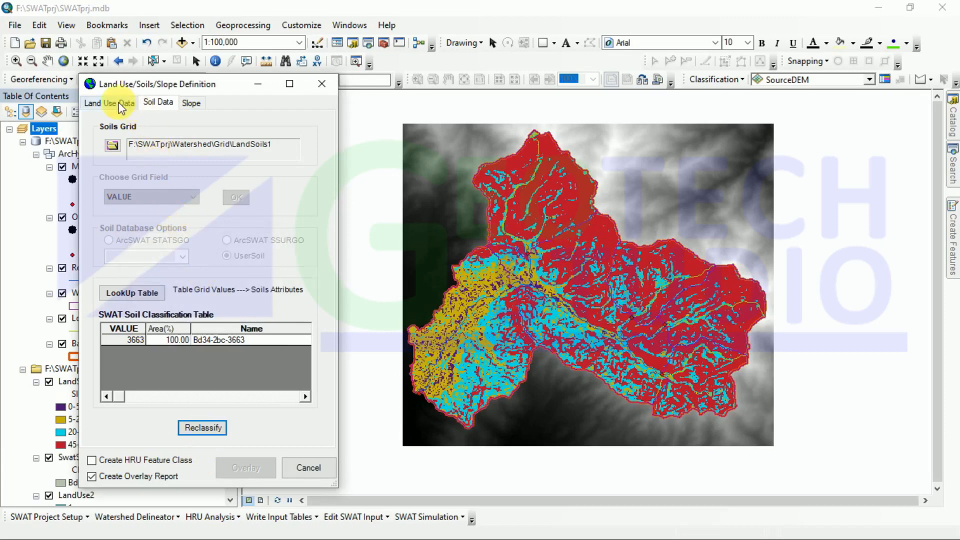
left_click(110, 102)
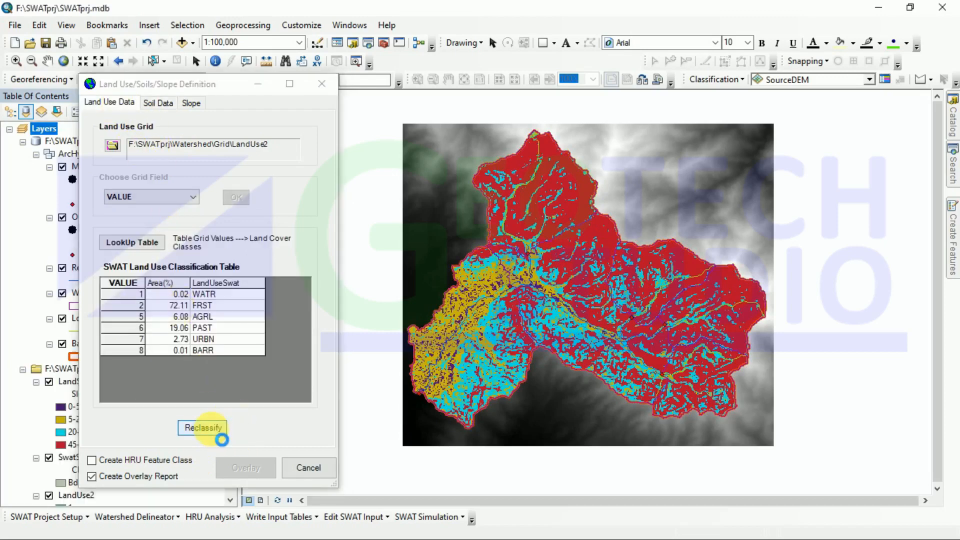
left_click(202, 428)
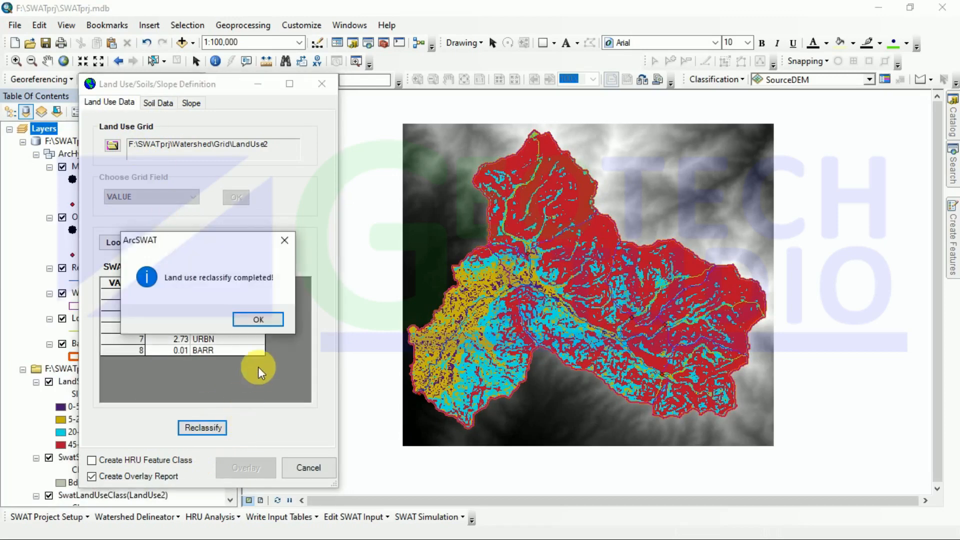
left_click(257, 319)
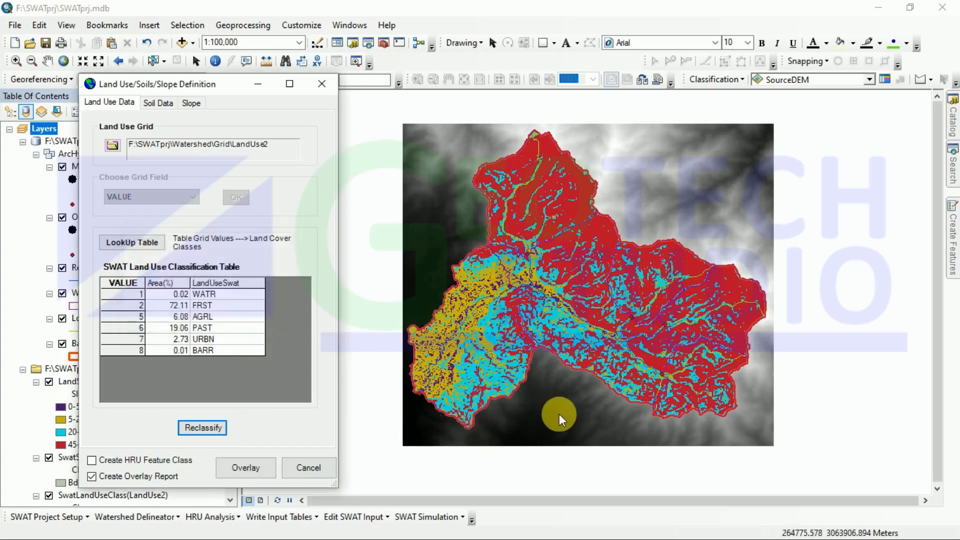